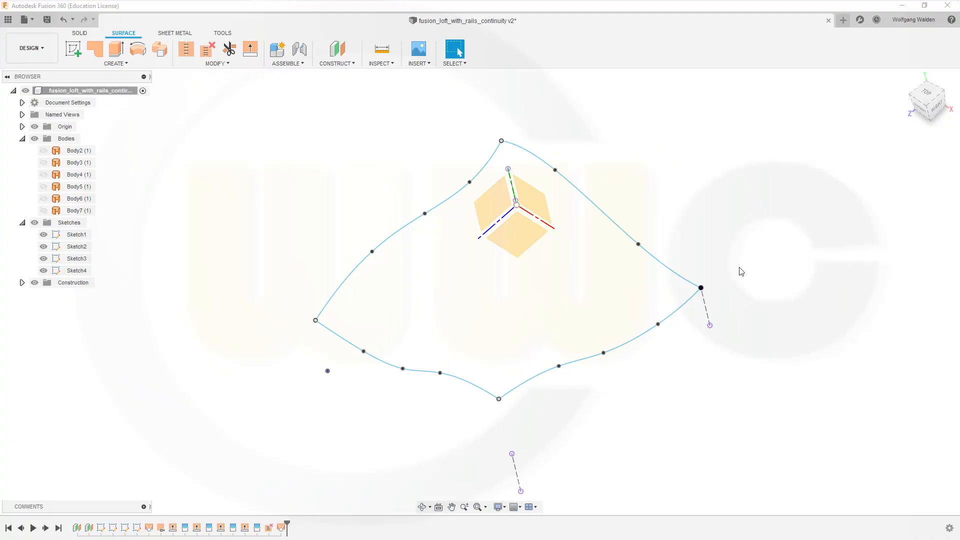
pyautogui.moveTo(737, 273)
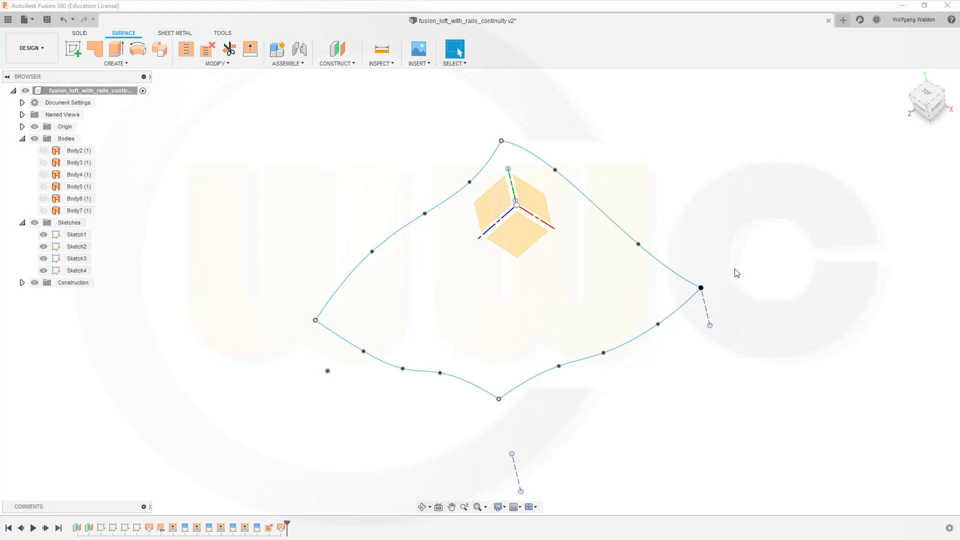
pyautogui.moveTo(725, 280)
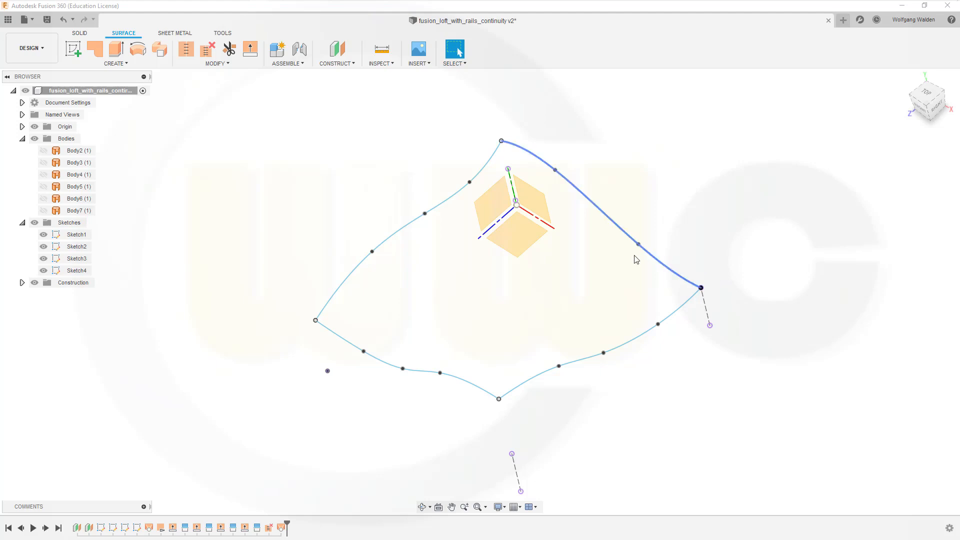
# - Loft a surface through two profile curves, guided by the other two curves as rails
pyautogui.click(498, 358)
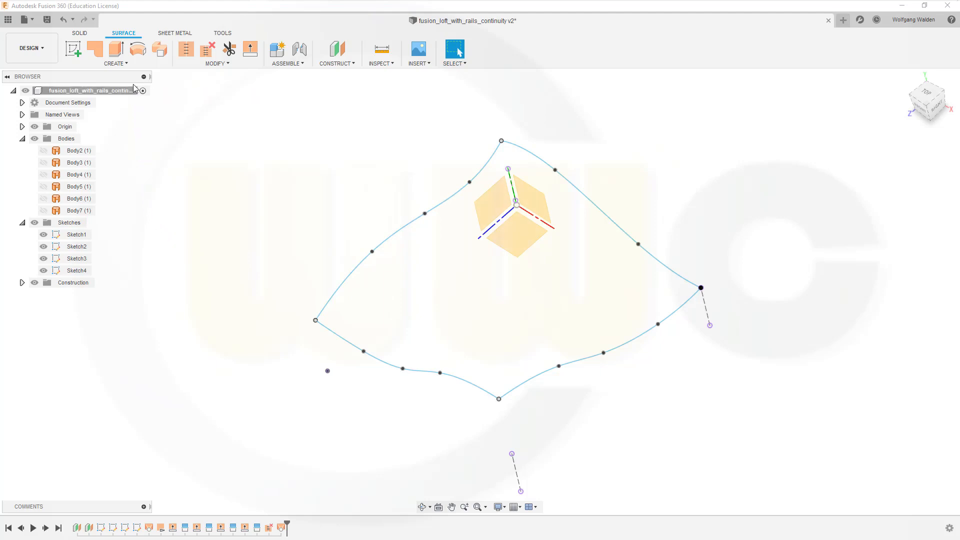
pyautogui.click(115, 63)
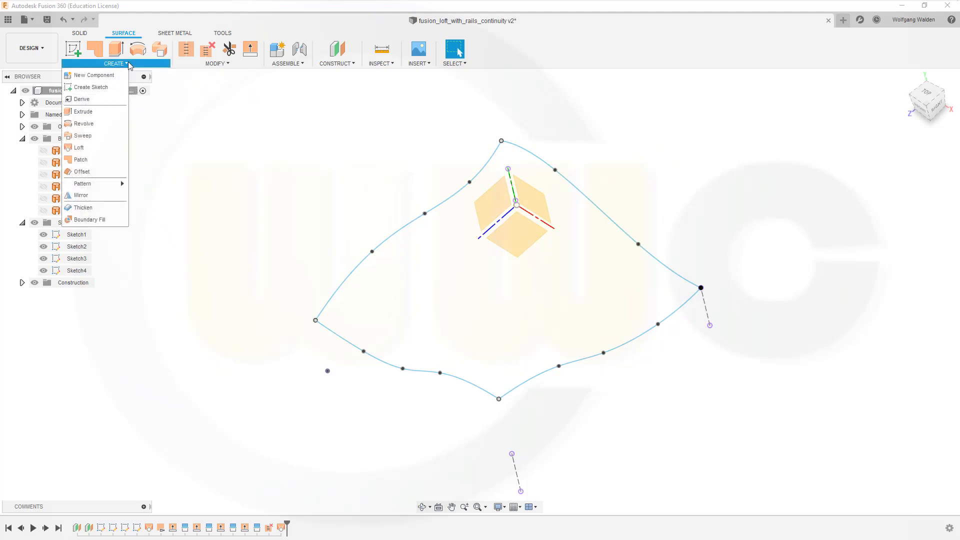
pyautogui.click(78, 147)
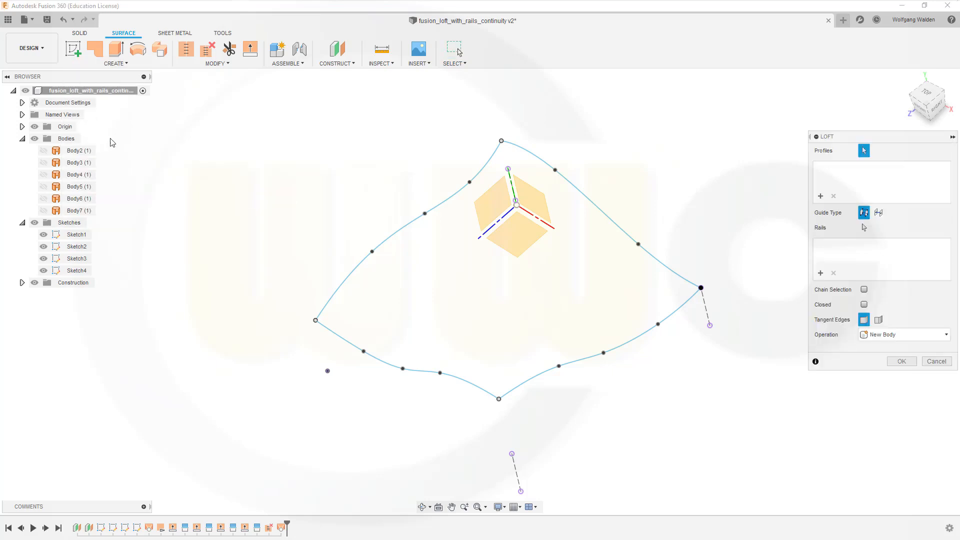
pyautogui.moveTo(395, 256)
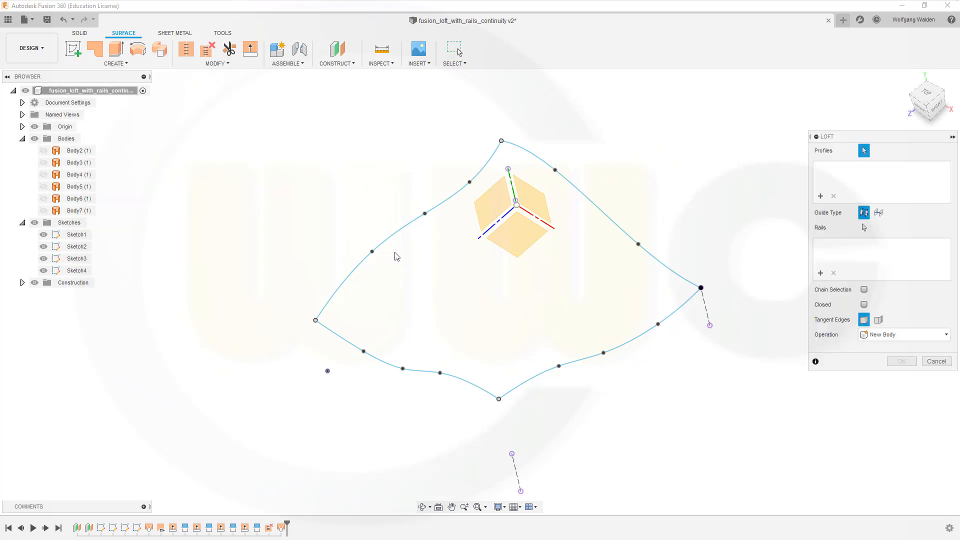
pyautogui.moveTo(396, 261)
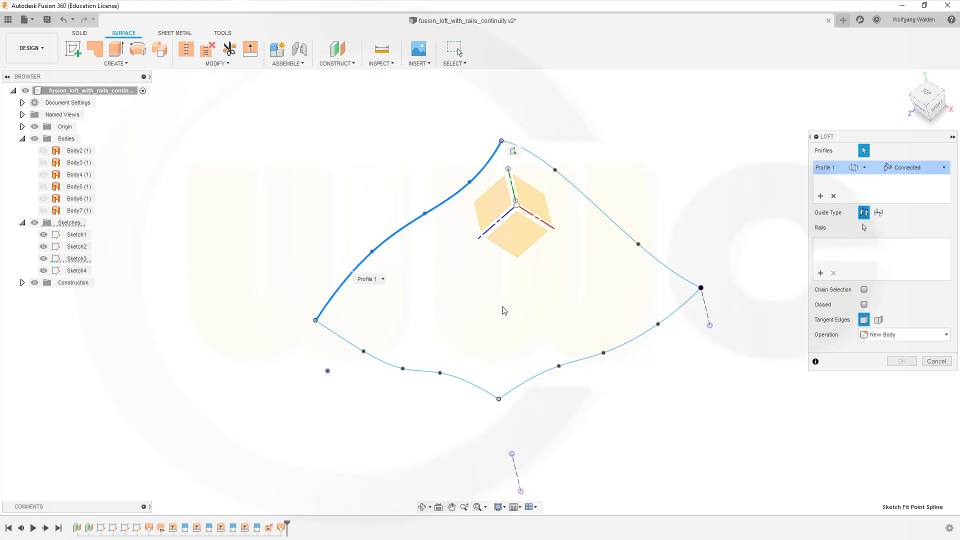
pyautogui.click(498, 397)
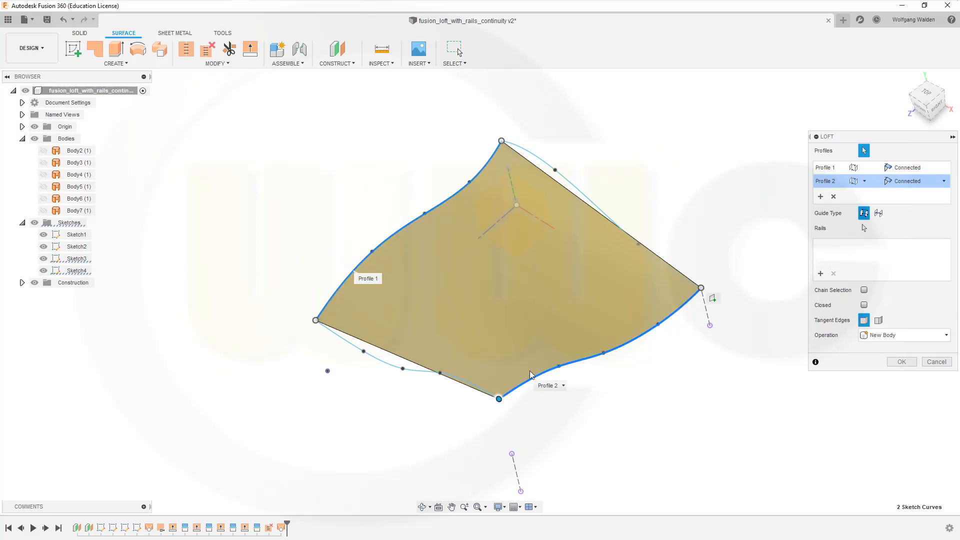
pyautogui.moveTo(490, 270)
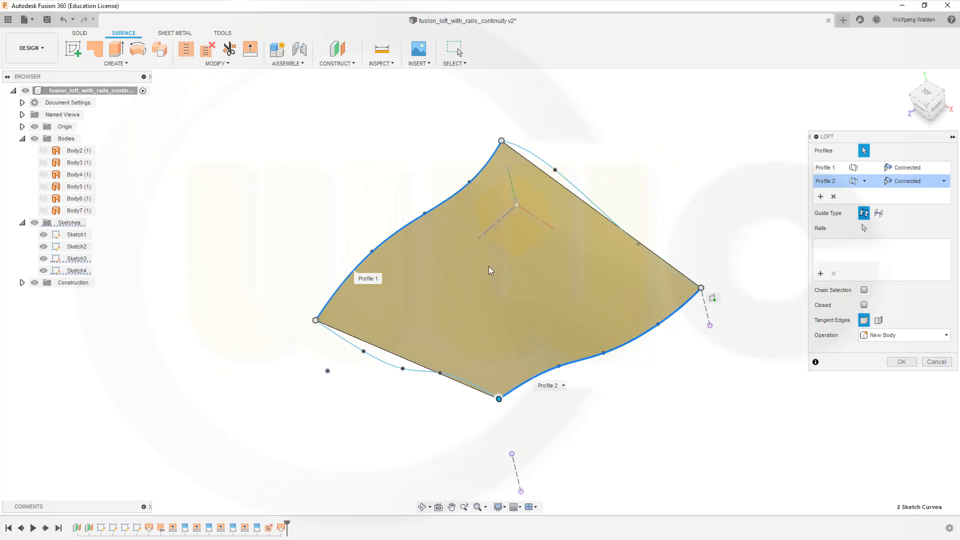
pyautogui.moveTo(819, 245)
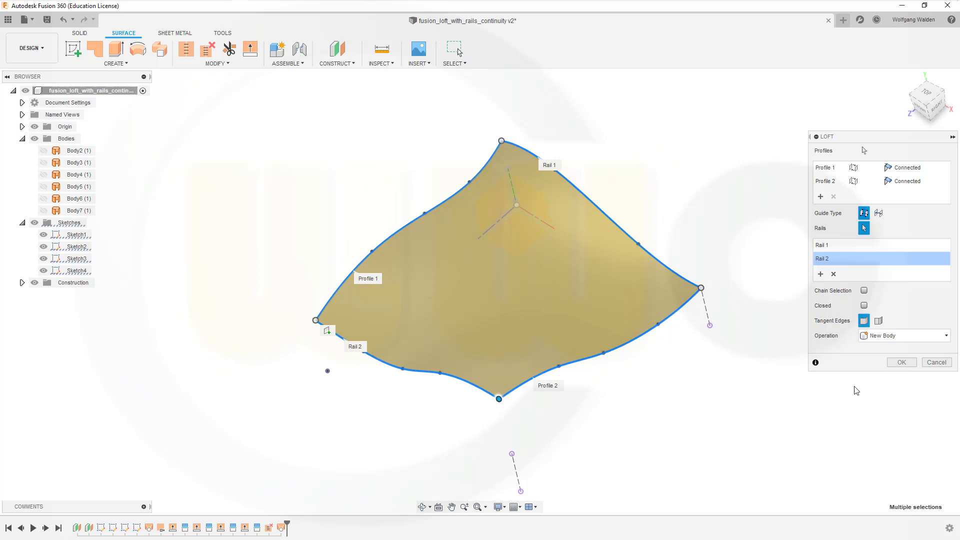
pyautogui.moveTo(890, 372)
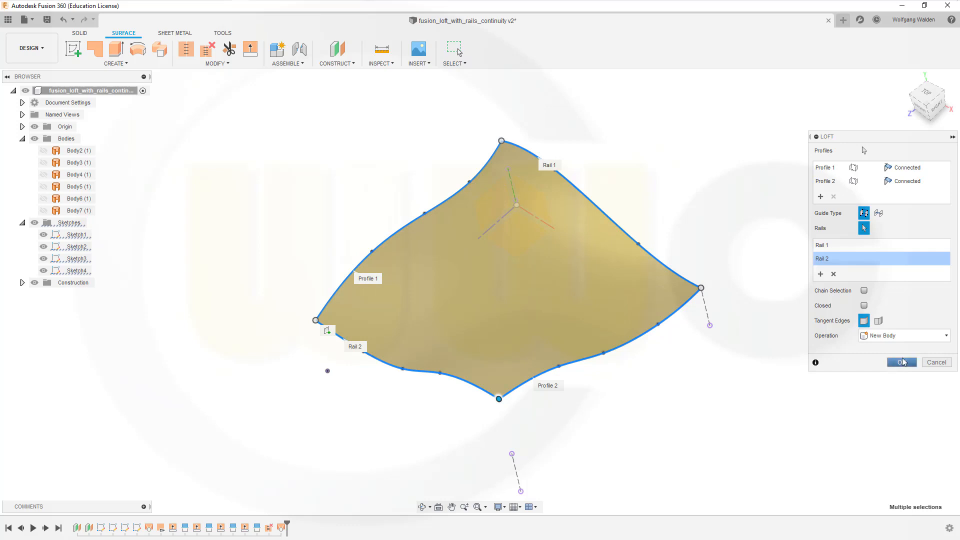
pyautogui.click(901, 362)
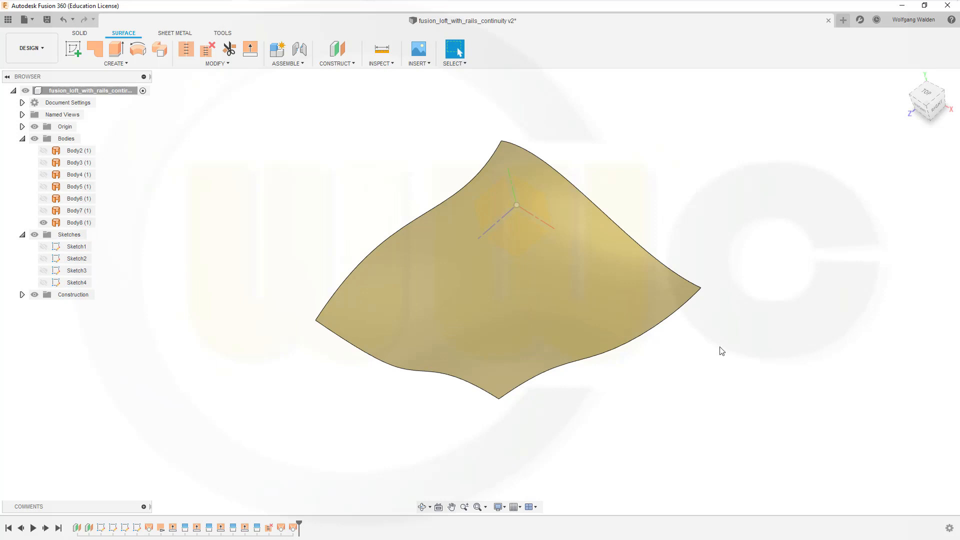
# - Give the lofted surface a grey reflective metallic finish in place of gold
pyautogui.click(216, 63)
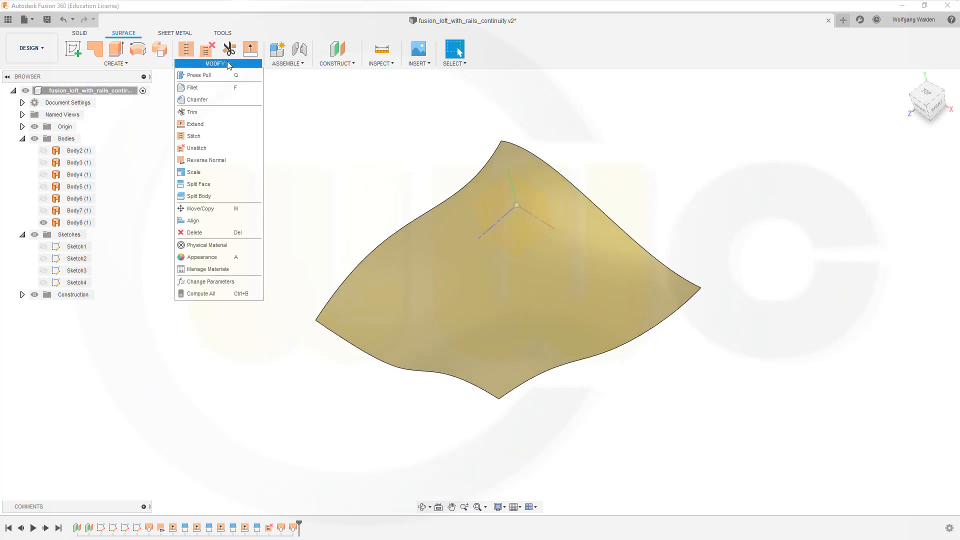
pyautogui.moveTo(197, 75)
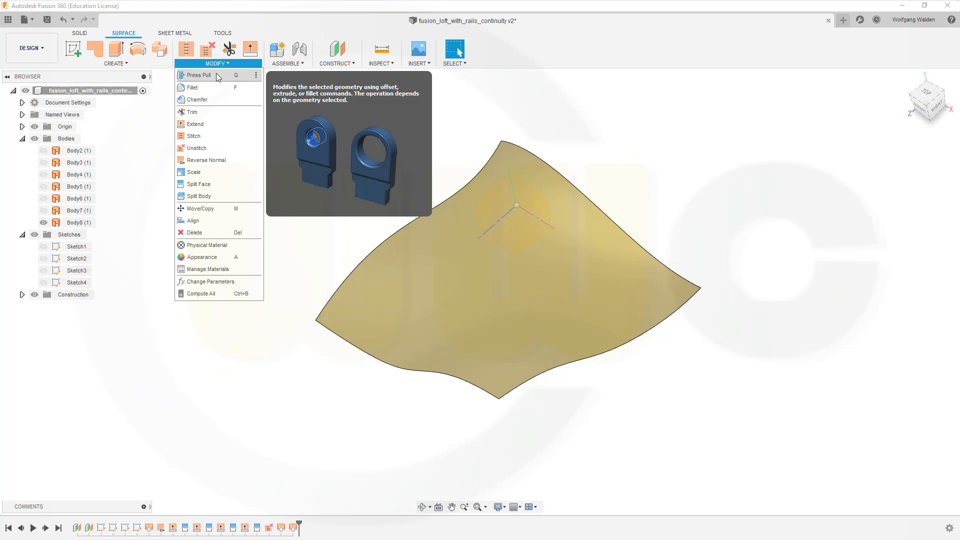
pyautogui.click(207, 160)
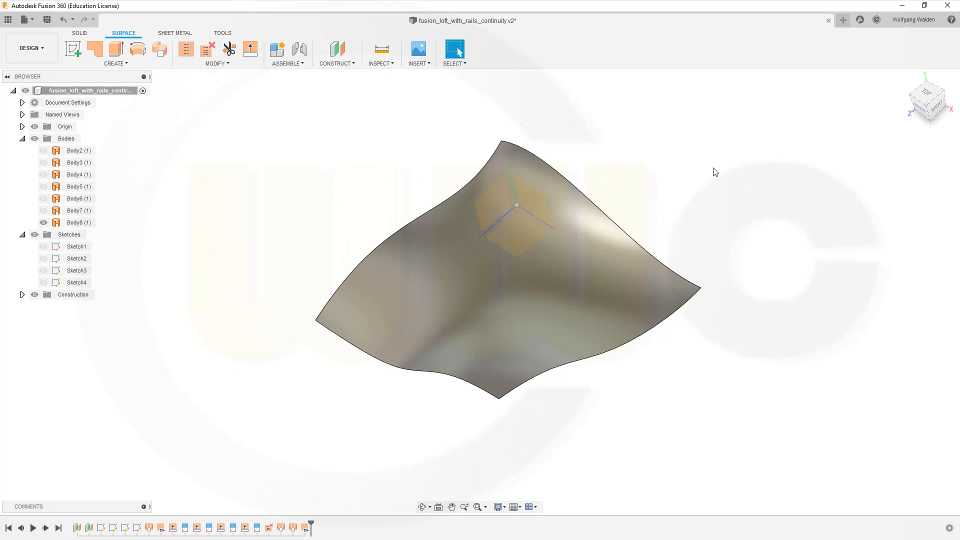
pyautogui.moveTo(252, 193)
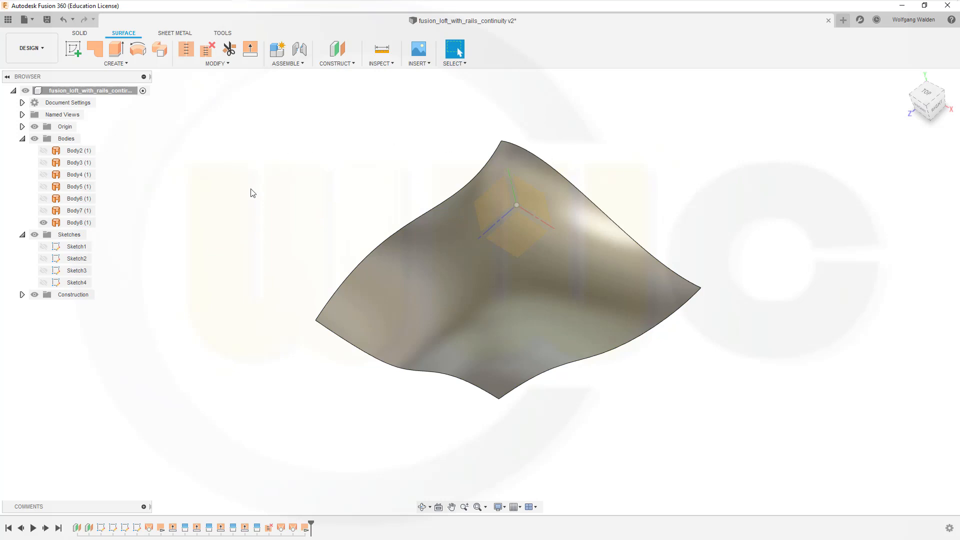
pyautogui.moveTo(748, 270)
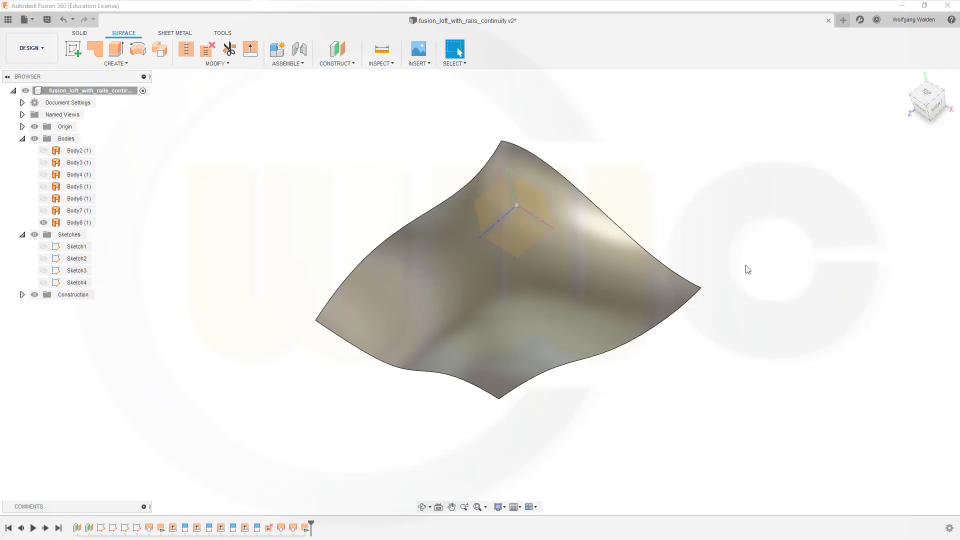
# - Hide Body8 and turn on visibility for the dark blue strip bodies
pyautogui.click(78, 222)
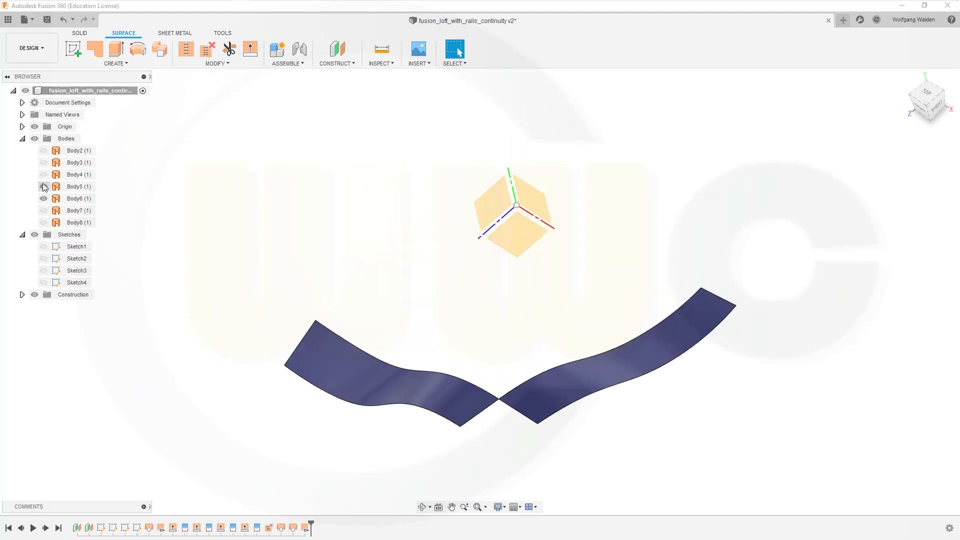
pyautogui.click(43, 186)
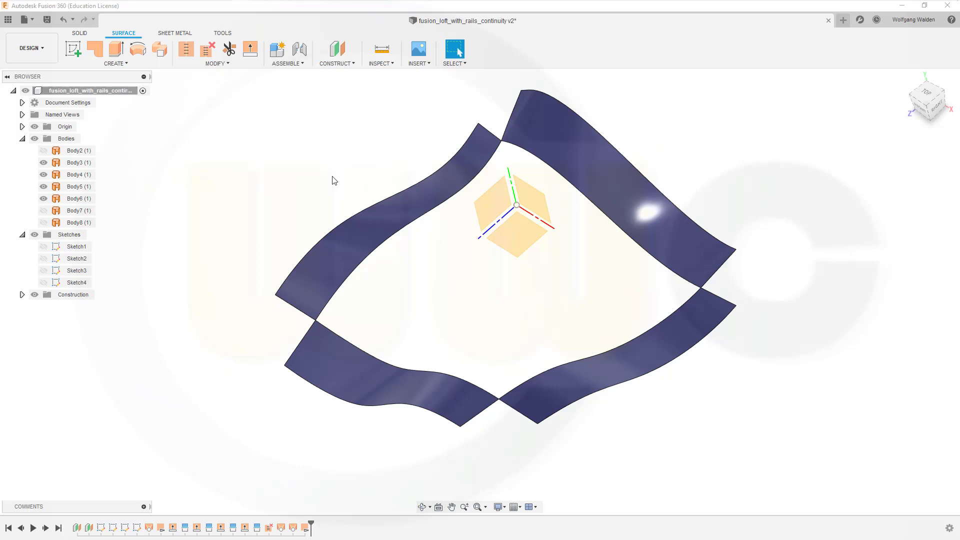
pyautogui.moveTo(278, 191)
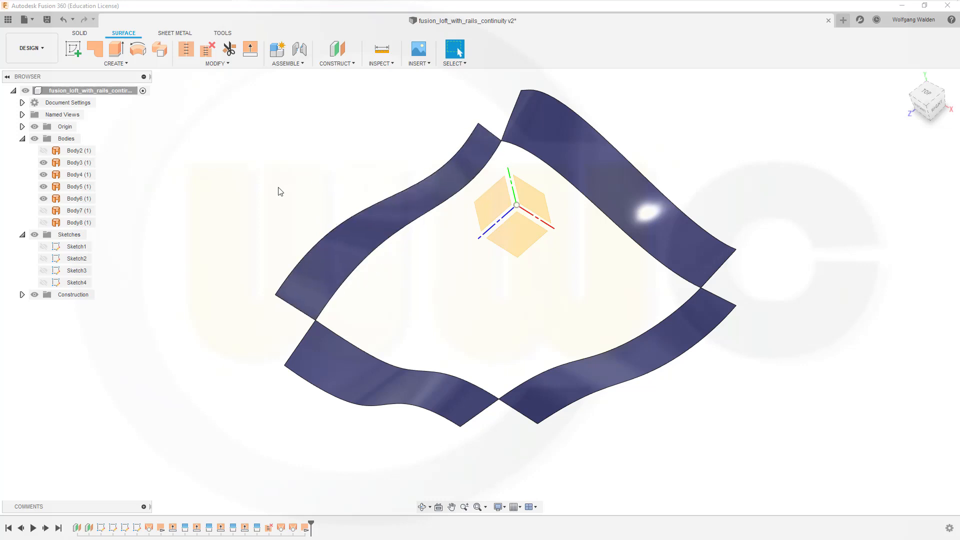
pyautogui.moveTo(153, 90)
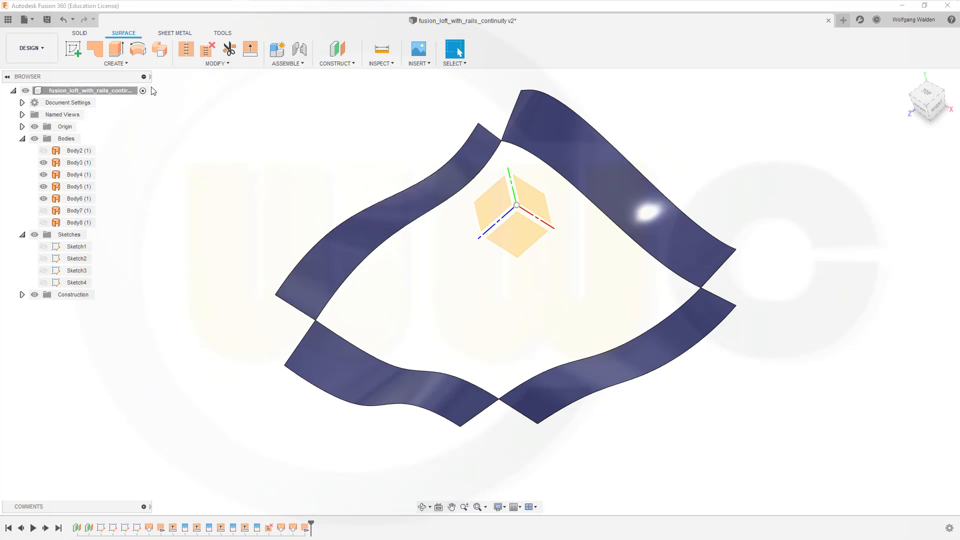
# - Trial-loft the upper-left to lower-right strip edges with G2/G1 continuity, then cancel after self-intersection
pyautogui.click(115, 54)
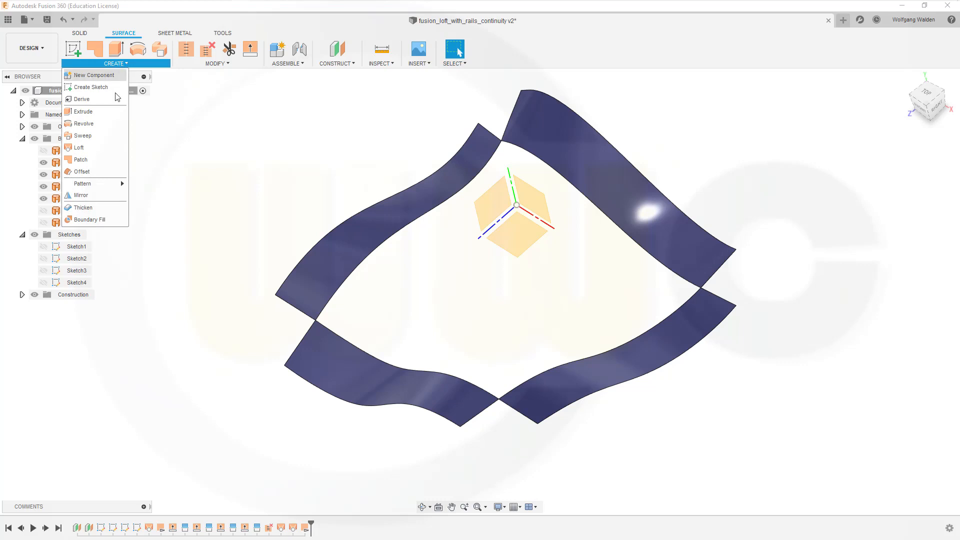
pyautogui.click(78, 148)
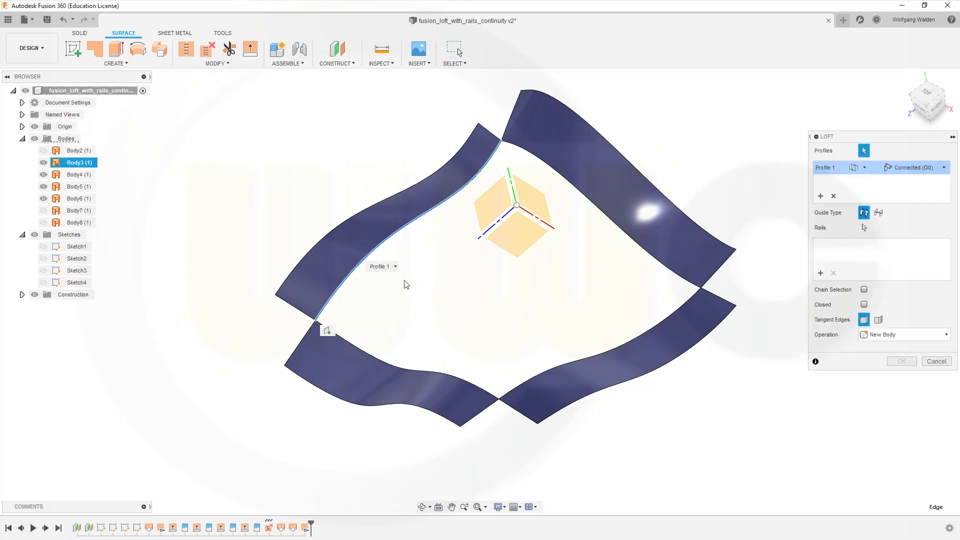
pyautogui.moveTo(946, 184)
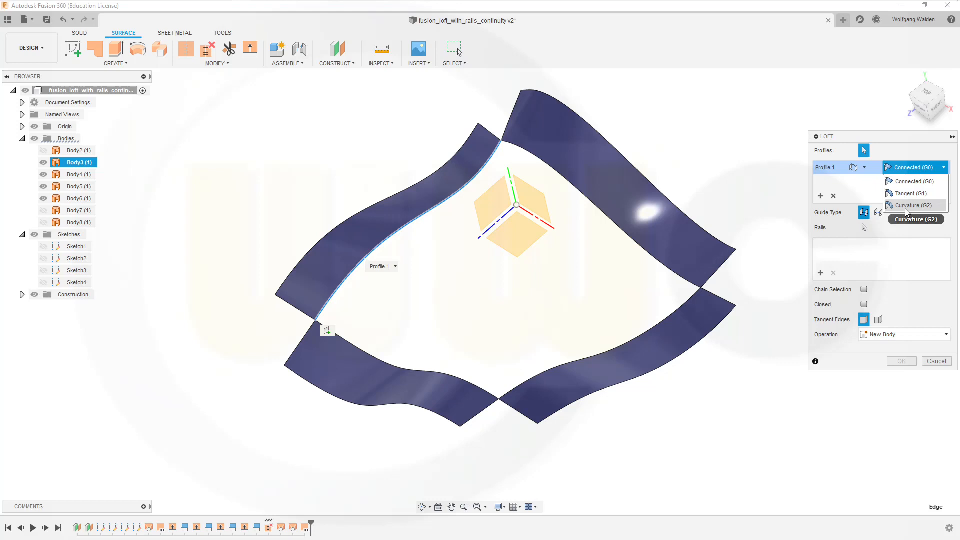
pyautogui.click(913, 205)
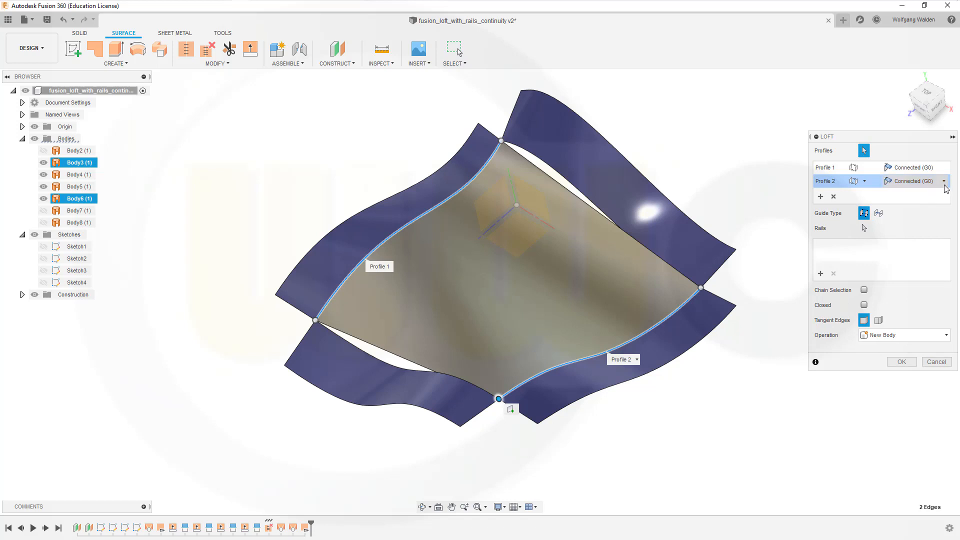
pyautogui.click(943, 181)
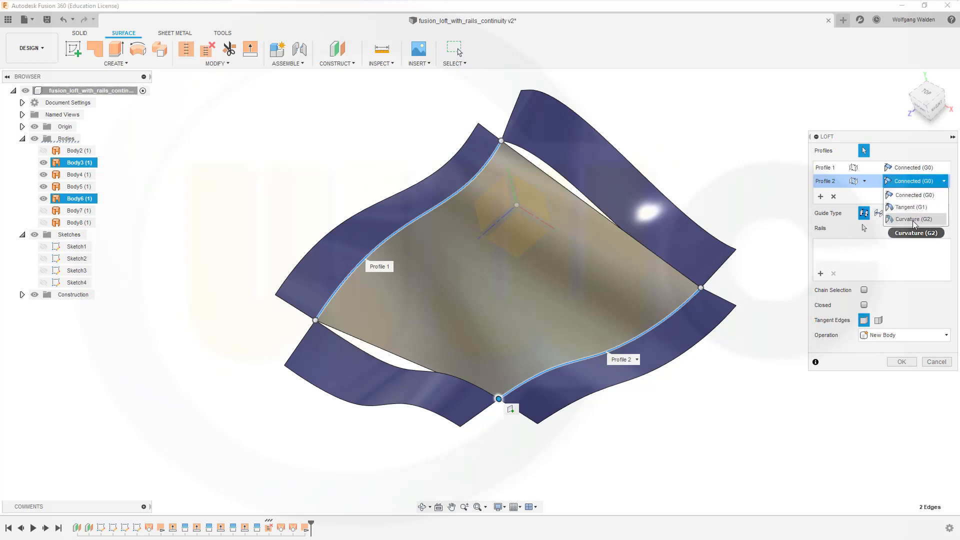
pyautogui.click(913, 219)
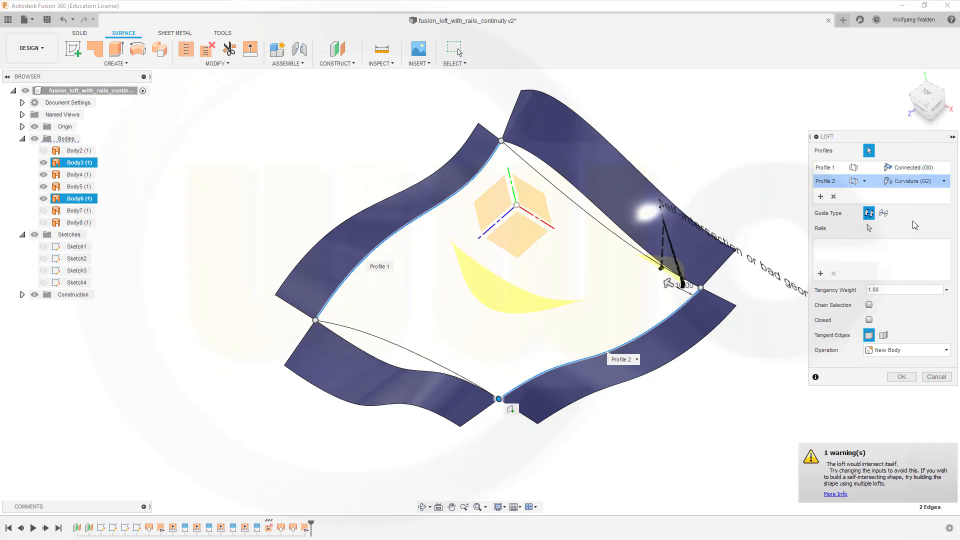
pyautogui.moveTo(568, 244)
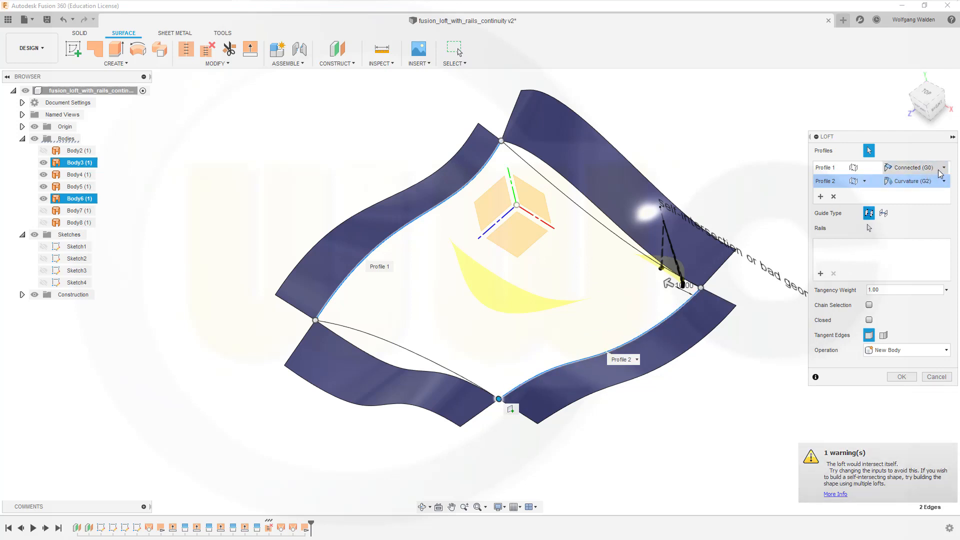
pyautogui.click(943, 167)
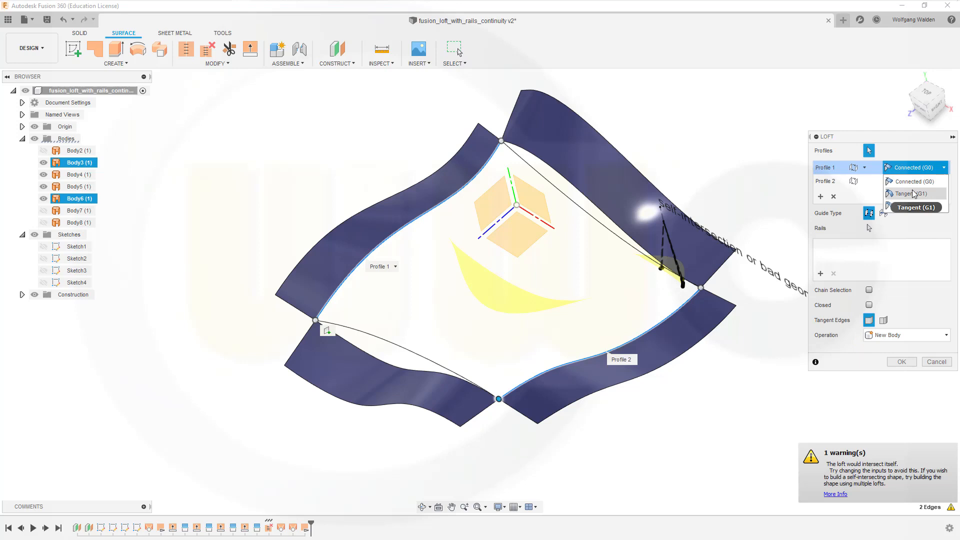
pyautogui.click(912, 194)
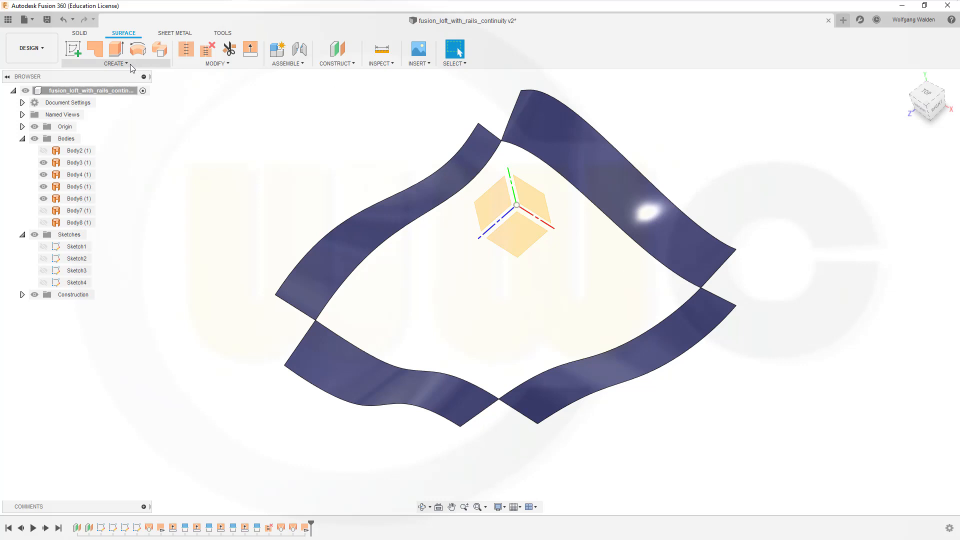
# - Preview a loft between lower-left and upper-right strip edges, both profiles at Curvature (G2)
pyautogui.click(115, 63)
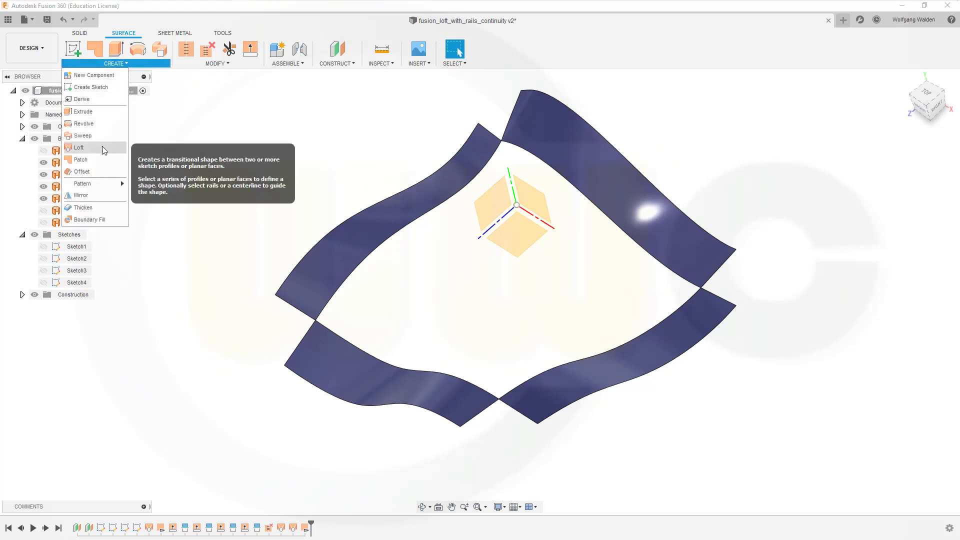
pyautogui.click(77, 147)
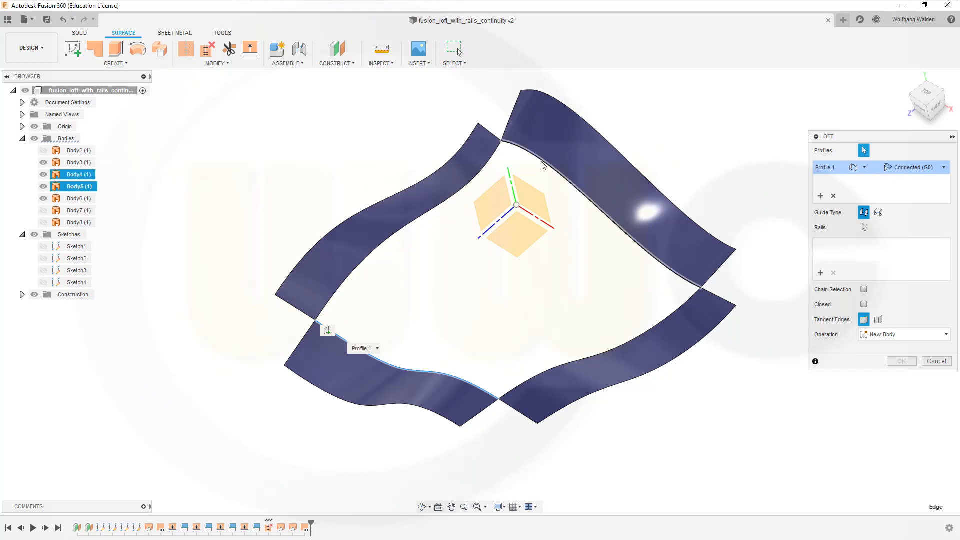
pyautogui.click(512, 141)
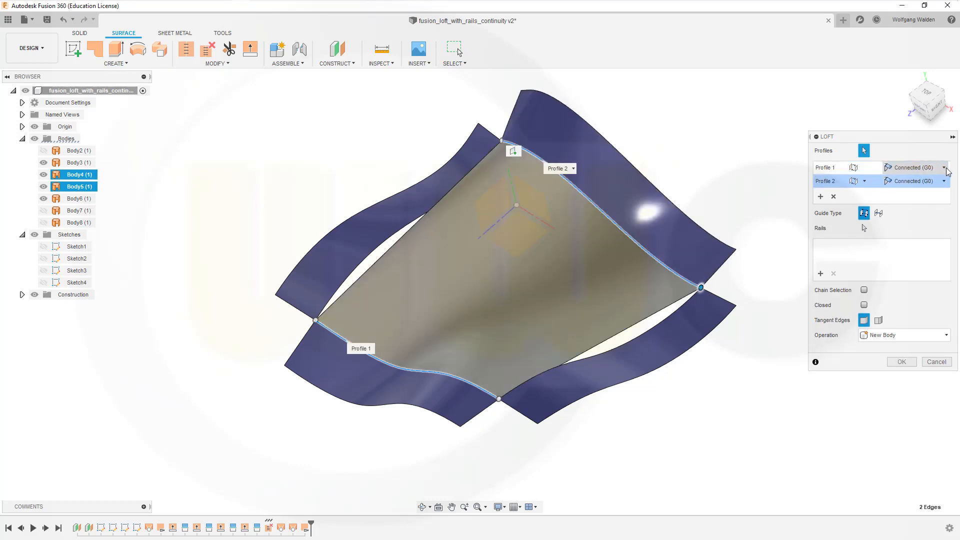
pyautogui.click(946, 167)
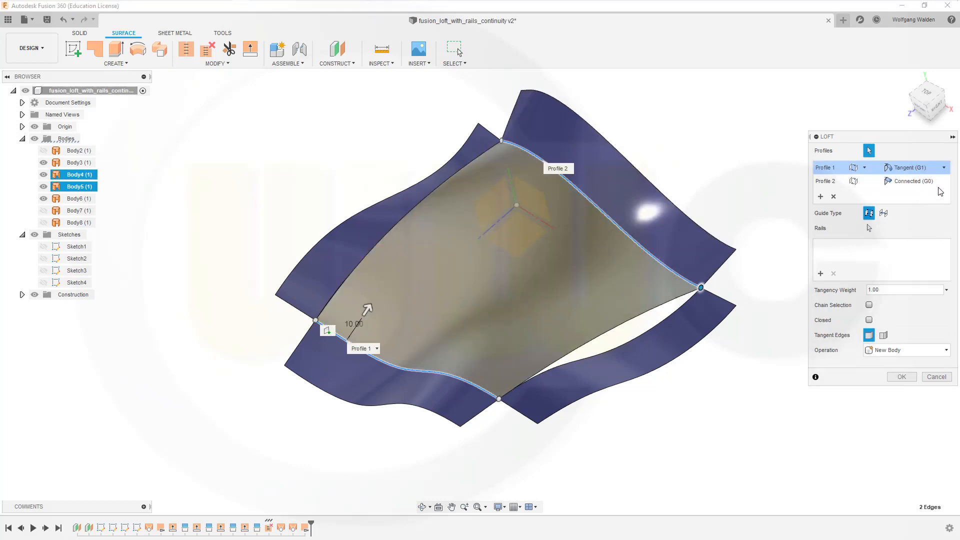
pyautogui.click(912, 180)
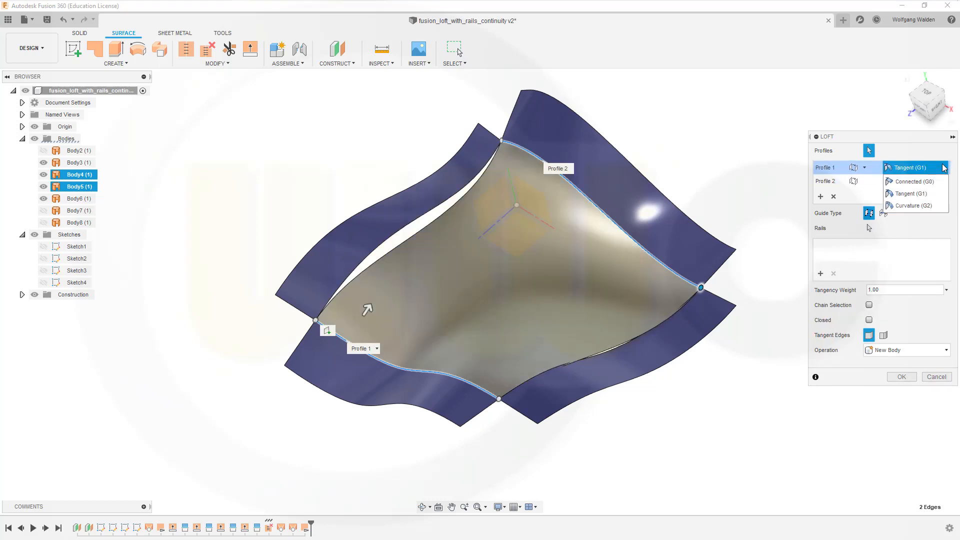
pyautogui.click(913, 205)
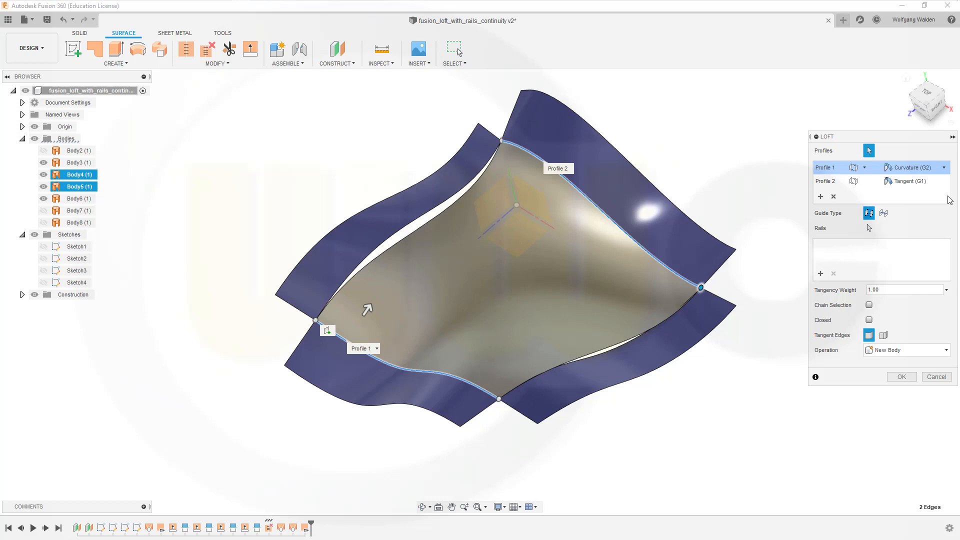
pyautogui.click(944, 181)
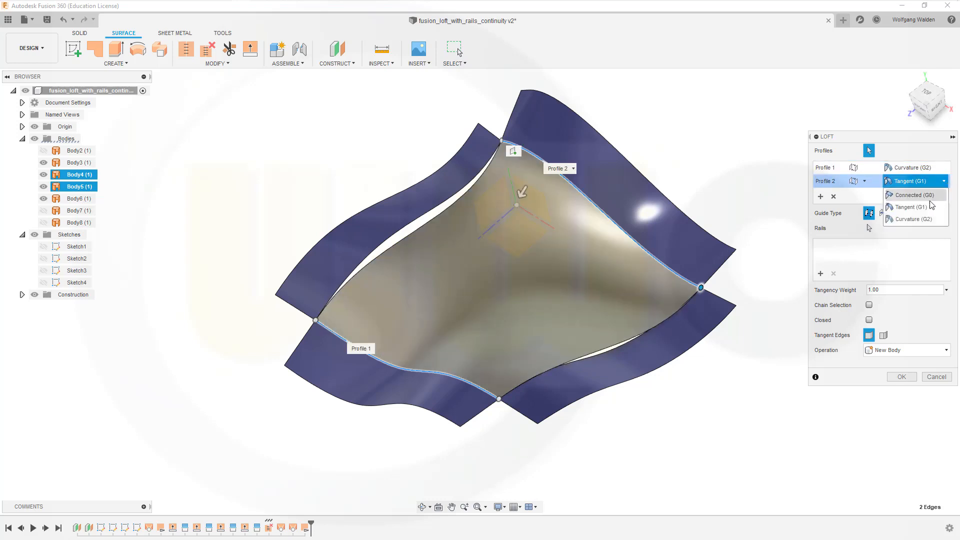
pyautogui.click(912, 219)
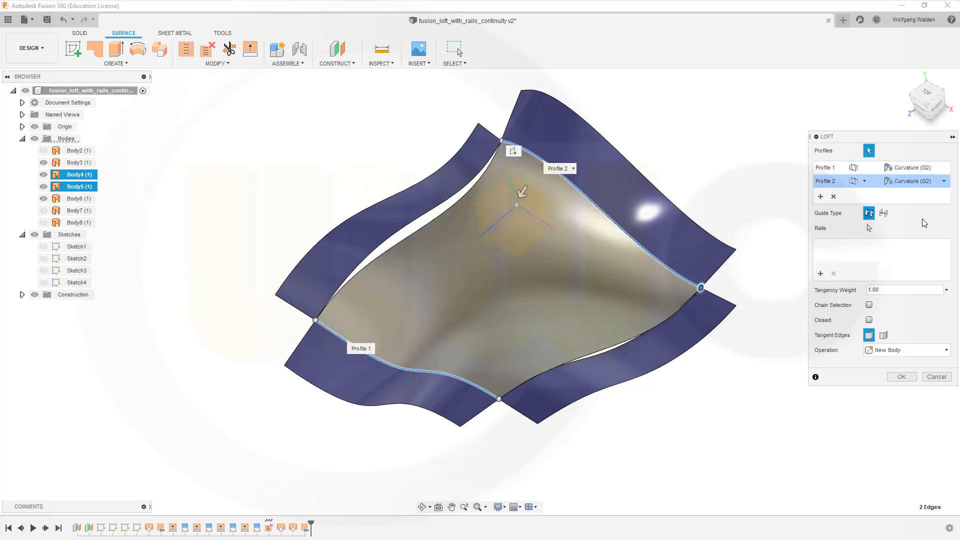
pyautogui.moveTo(685, 142)
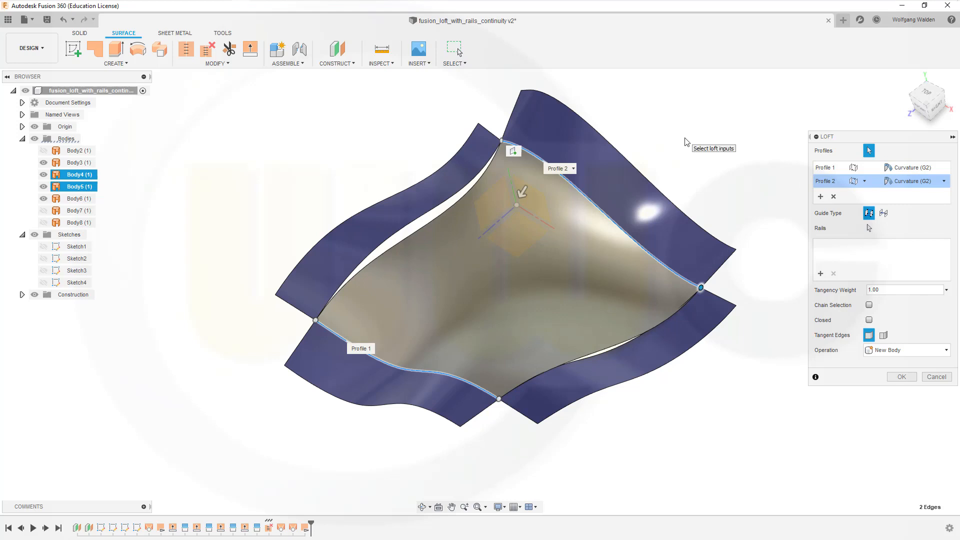
pyautogui.moveTo(746, 201)
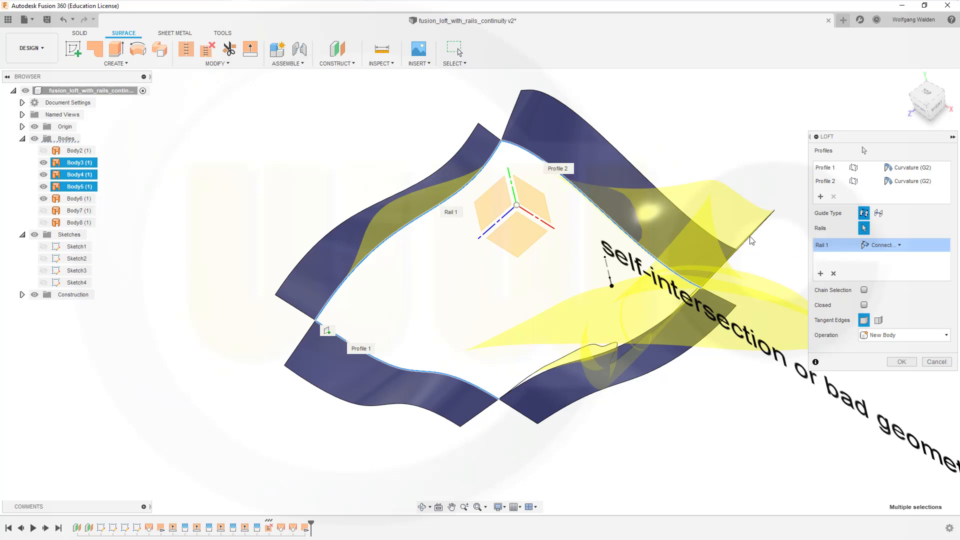
pyautogui.click(832, 273)
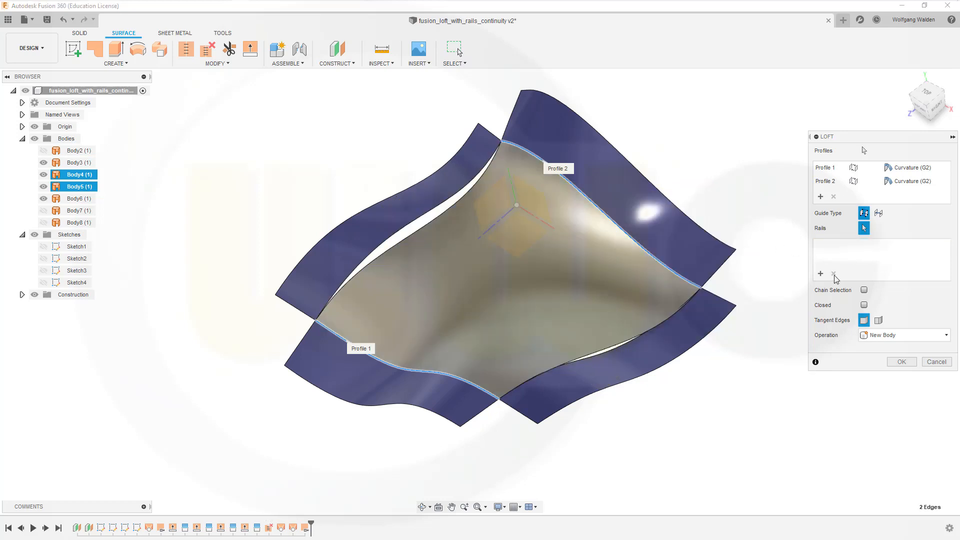
pyautogui.moveTo(849, 262)
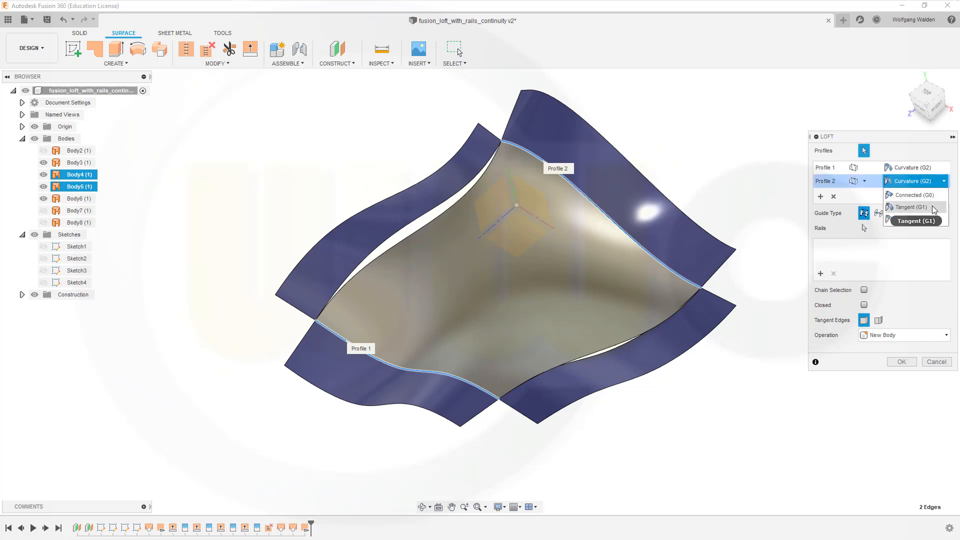
# - Set Profile 2, Rail 1 and Rail 2 continuity to Tangent (G1)
pyautogui.click(912, 207)
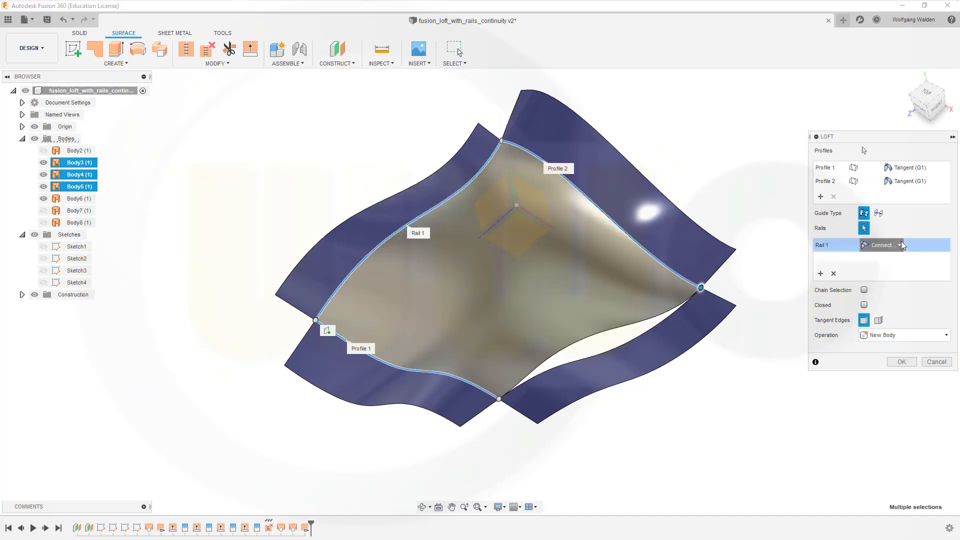
pyautogui.click(897, 245)
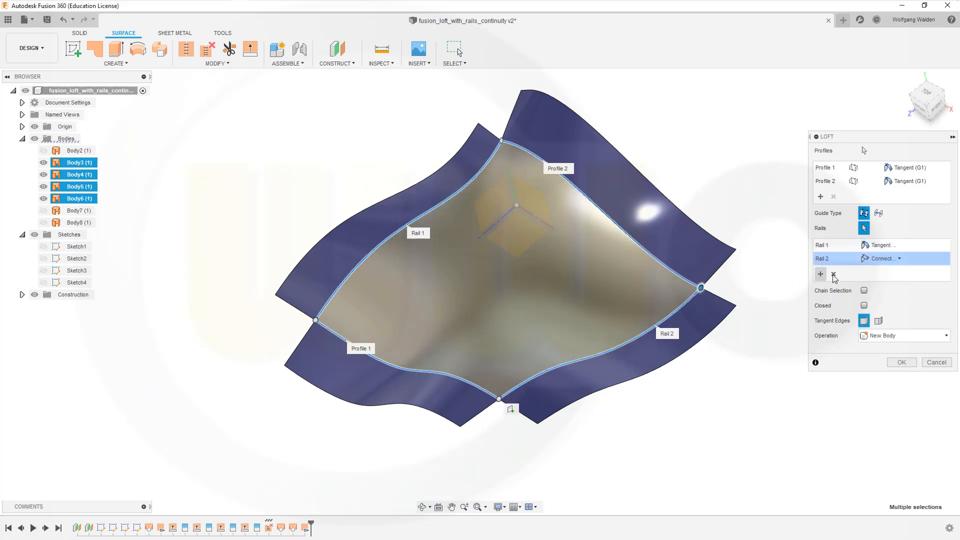
pyautogui.click(899, 258)
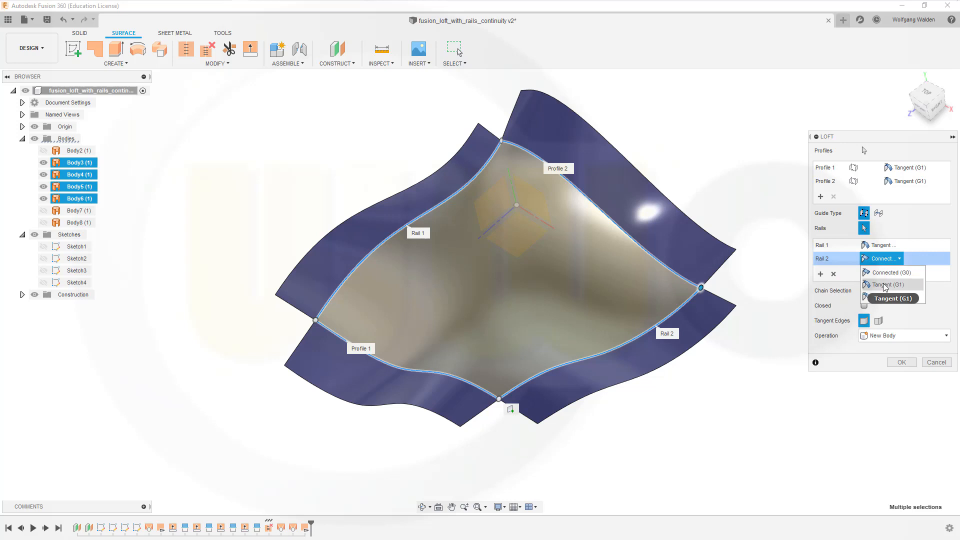
pyautogui.click(886, 284)
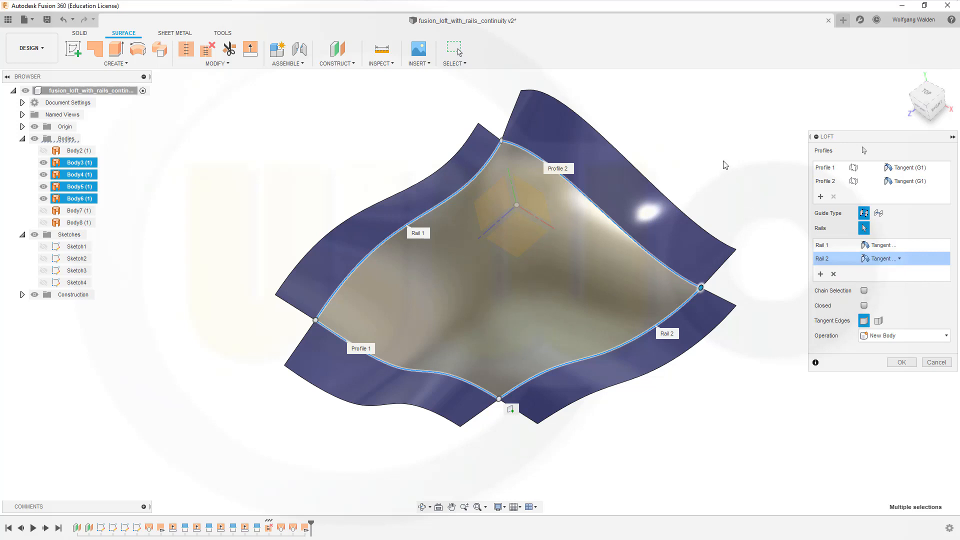
pyautogui.moveTo(566, 221)
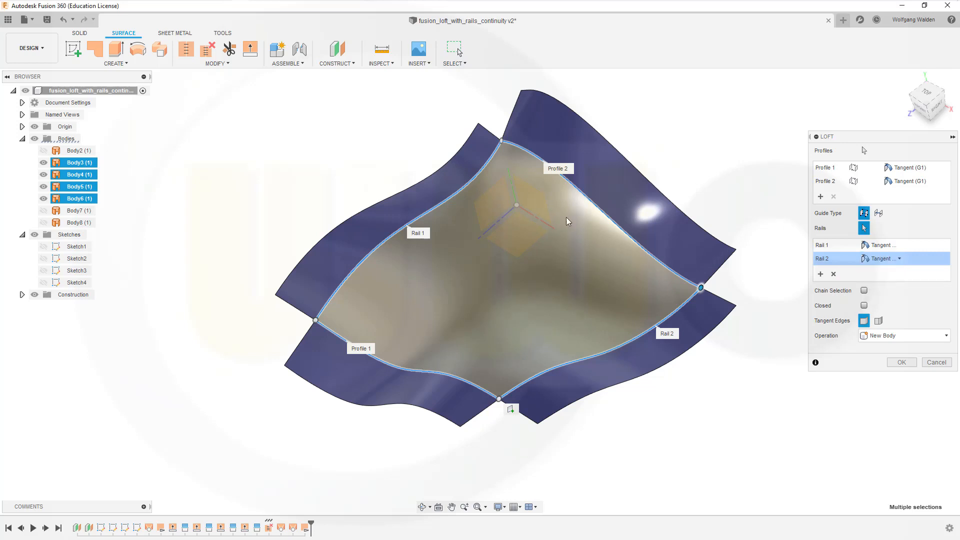
pyautogui.moveTo(288, 151)
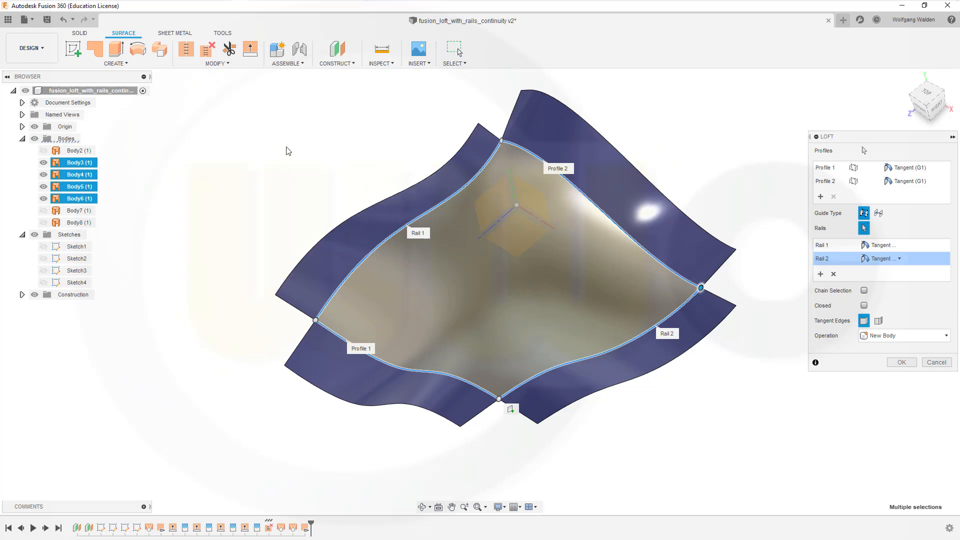
pyautogui.moveTo(695, 400)
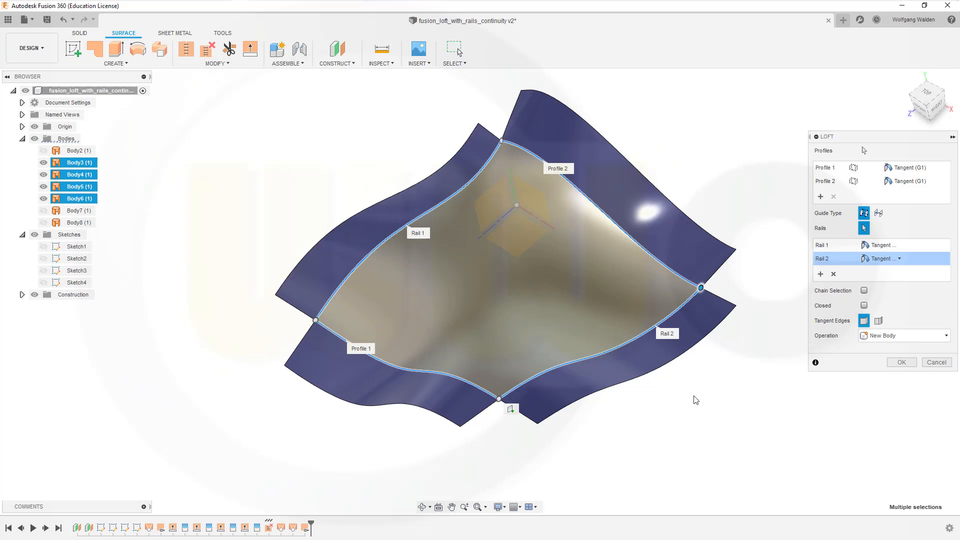
pyautogui.moveTo(510, 410)
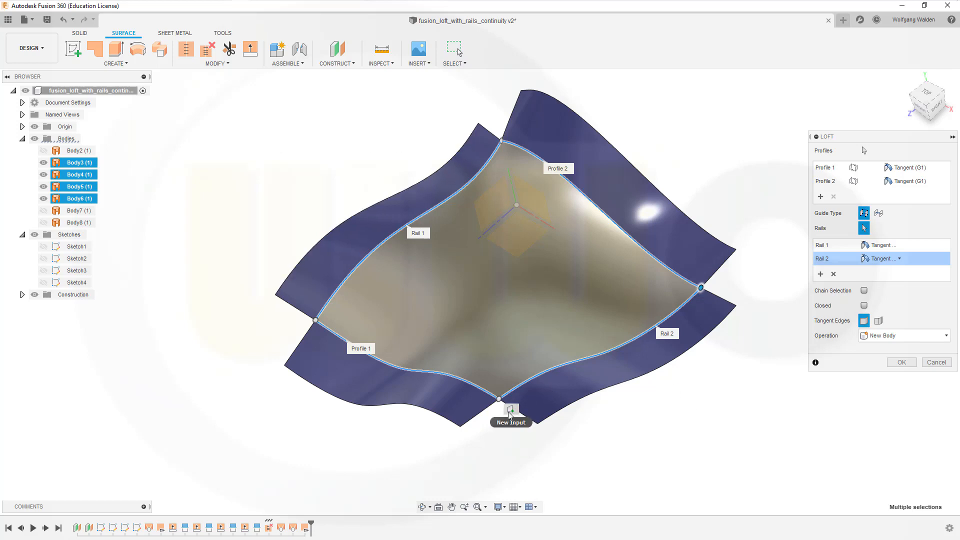
pyautogui.moveTo(481, 199)
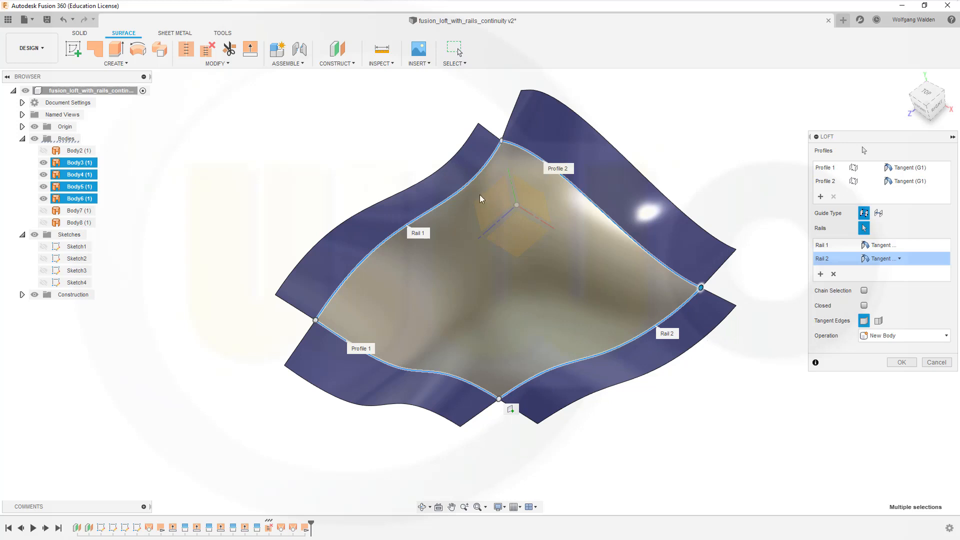
pyautogui.moveTo(828, 245)
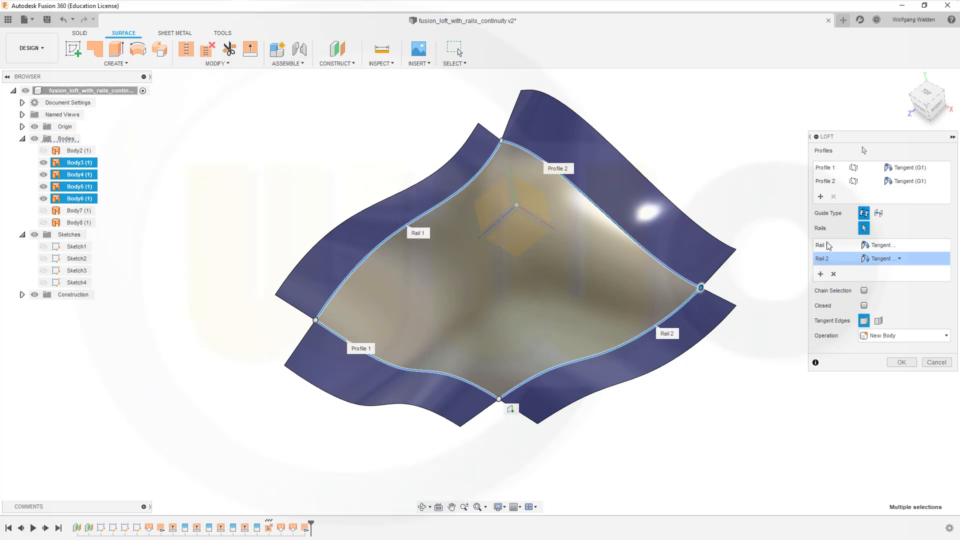
pyautogui.click(946, 167)
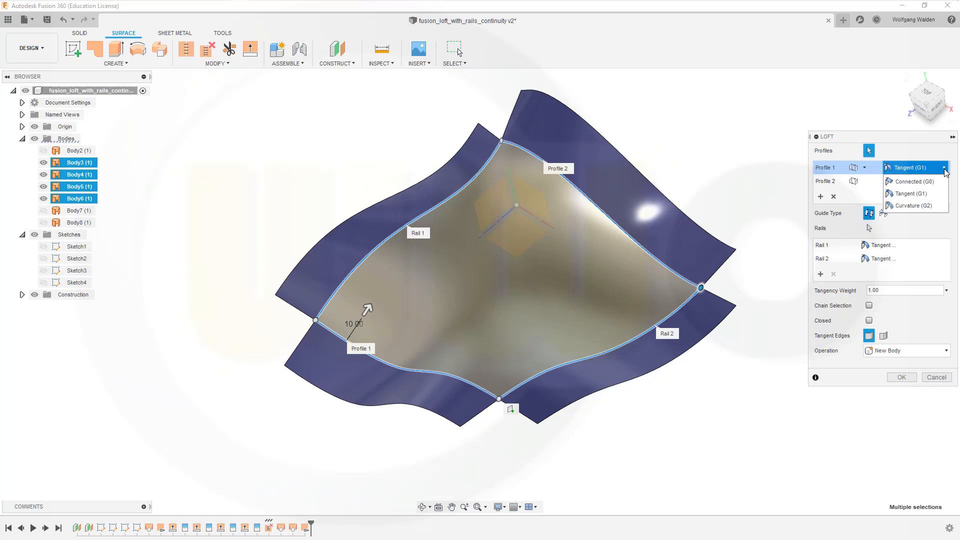
pyautogui.click(909, 193)
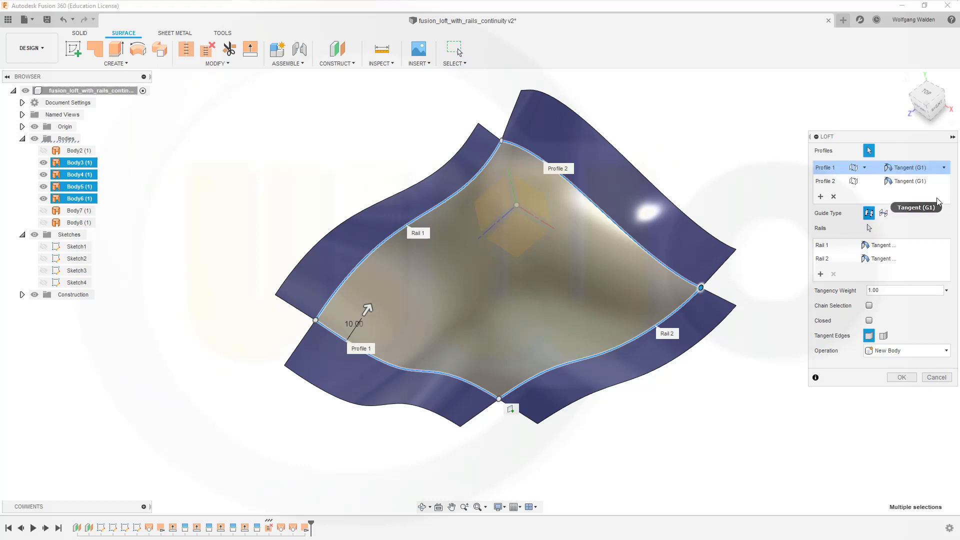
pyautogui.moveTo(944, 181)
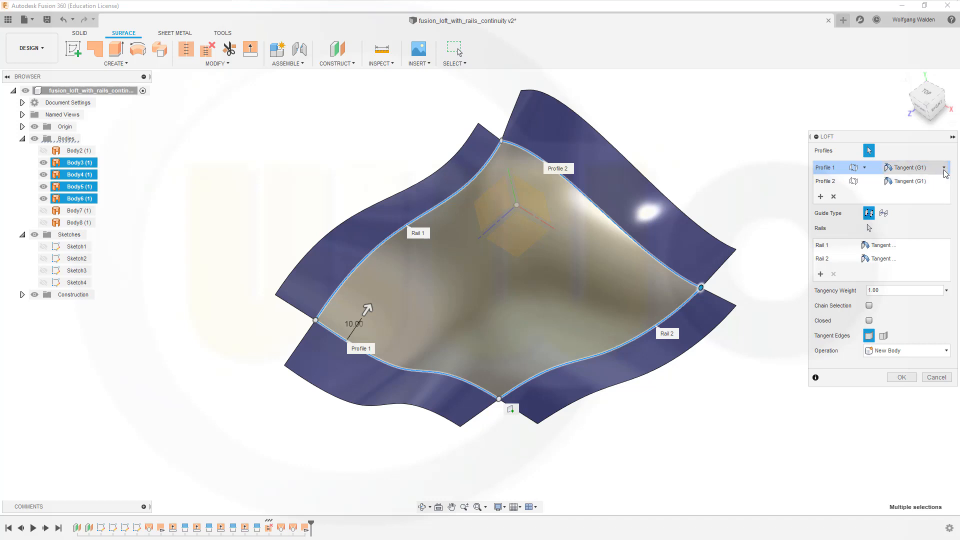
pyautogui.click(912, 167)
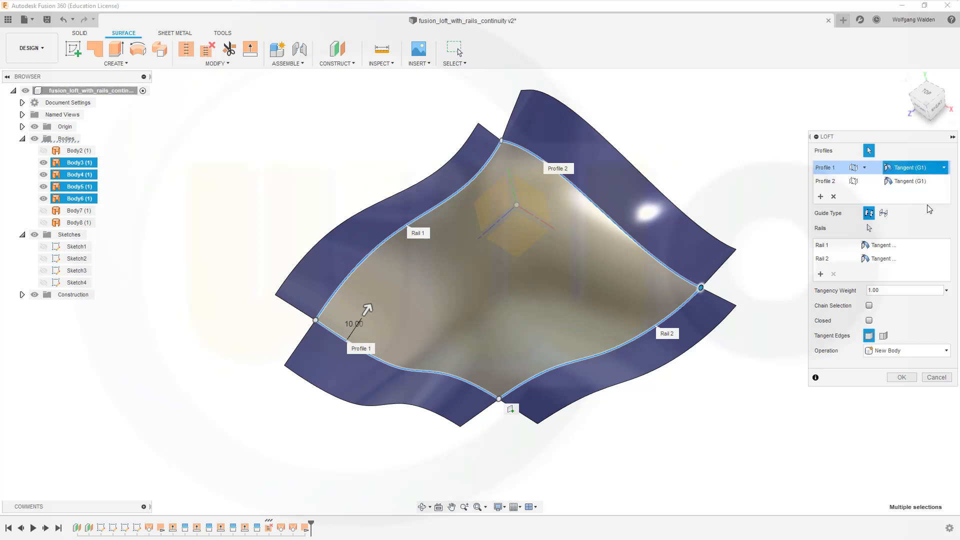
pyautogui.click(941, 167)
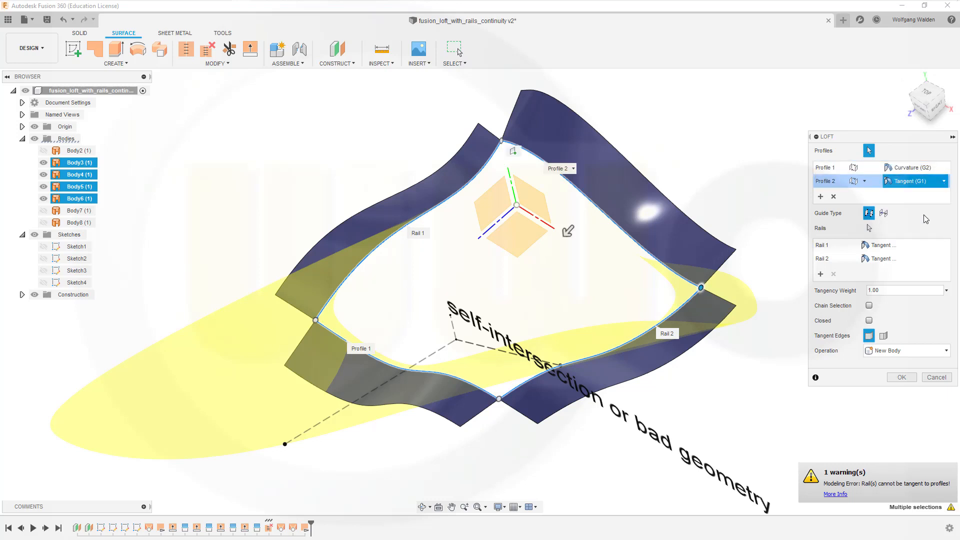
pyautogui.click(930, 181)
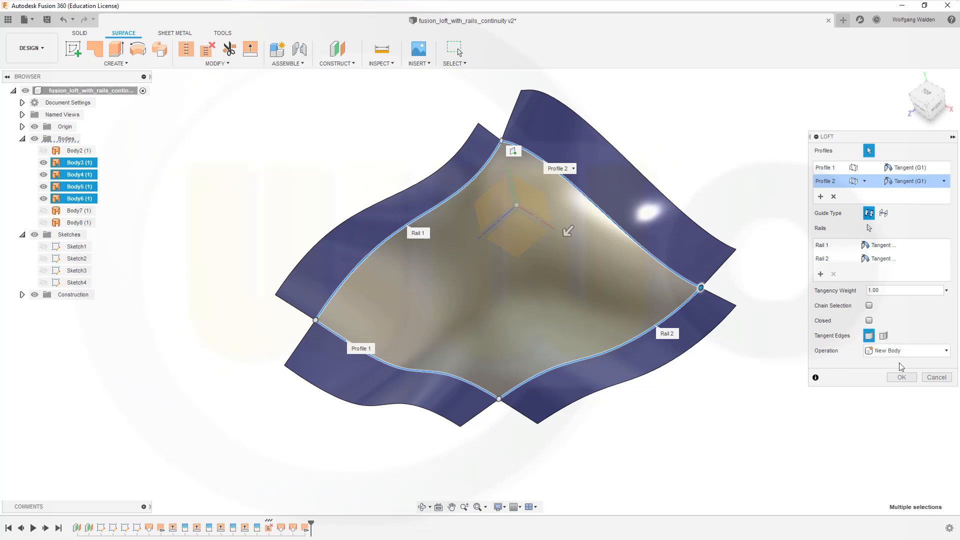
# - Confirm the loft as Body9 and inspect its joins with the blue strips
pyautogui.click(900, 376)
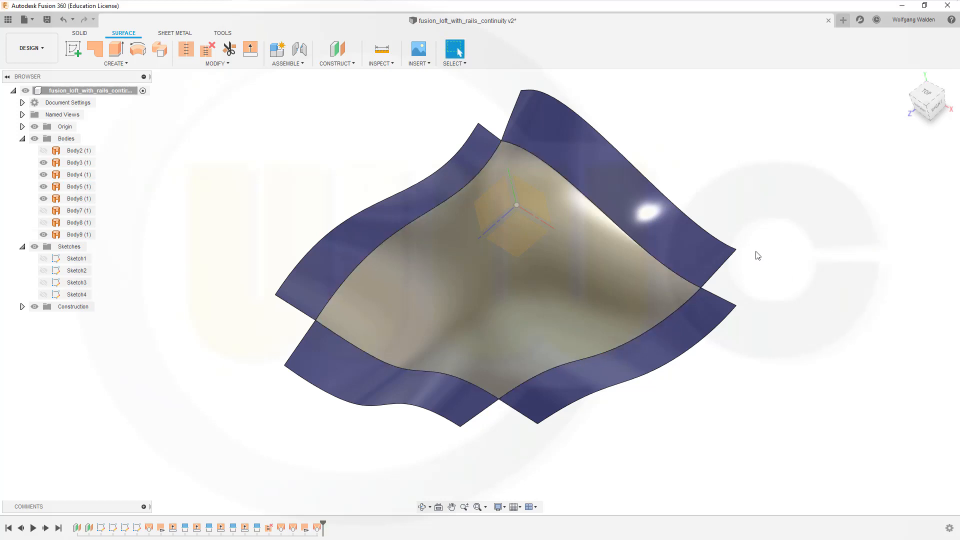
pyautogui.moveTo(761, 243)
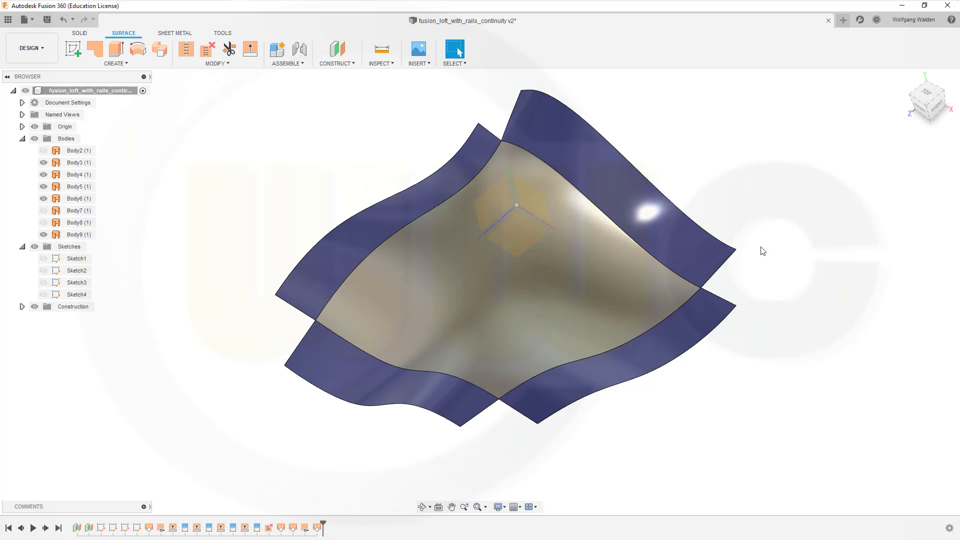
pyautogui.click(480, 215)
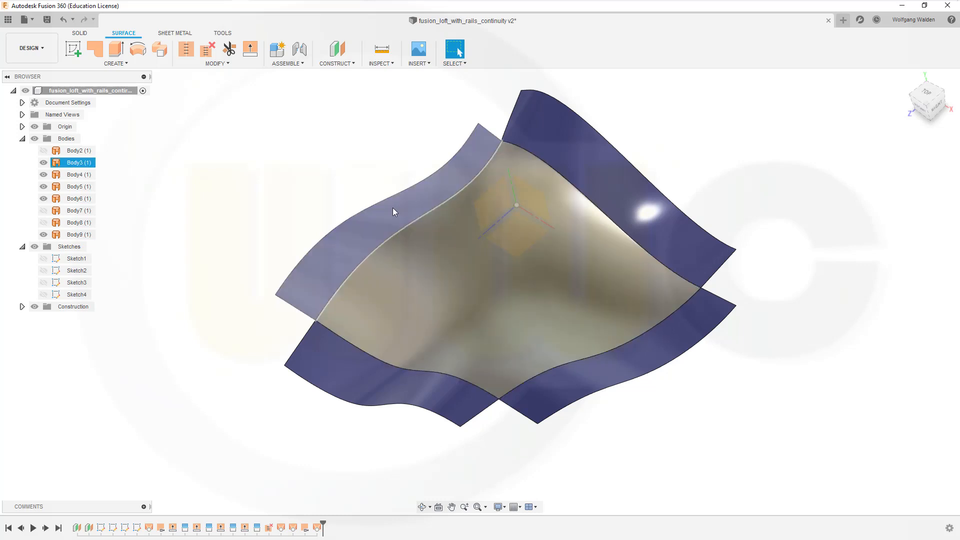
pyautogui.moveTo(385, 214)
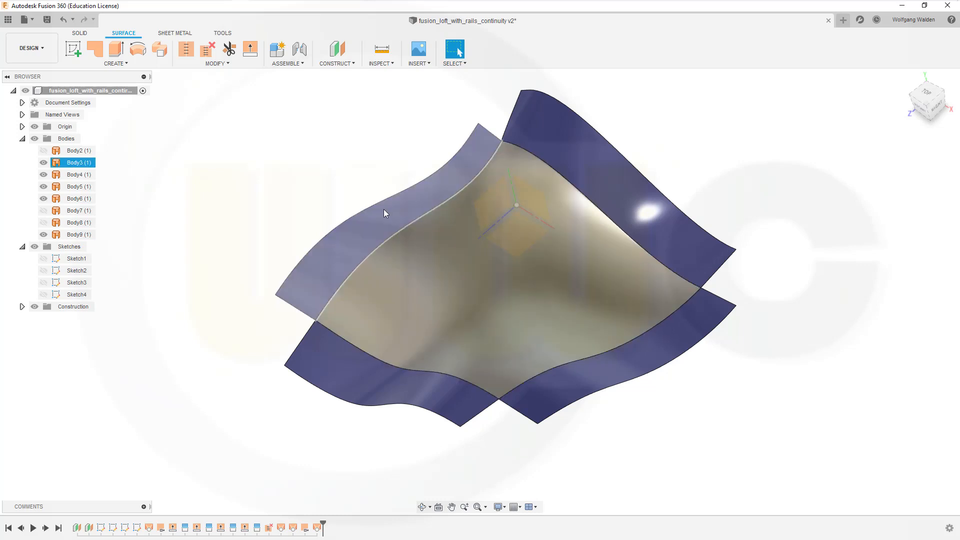
pyautogui.moveTo(404, 210)
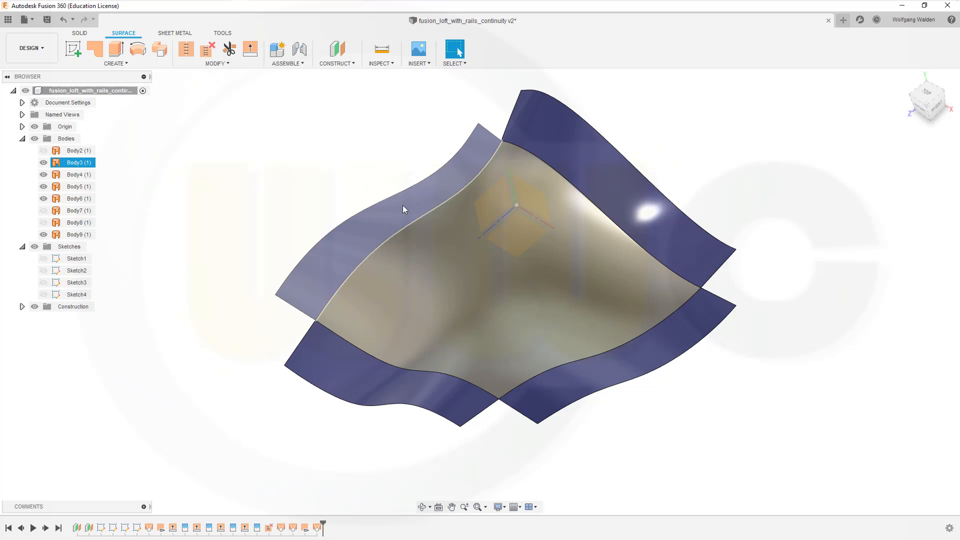
pyautogui.click(73, 198)
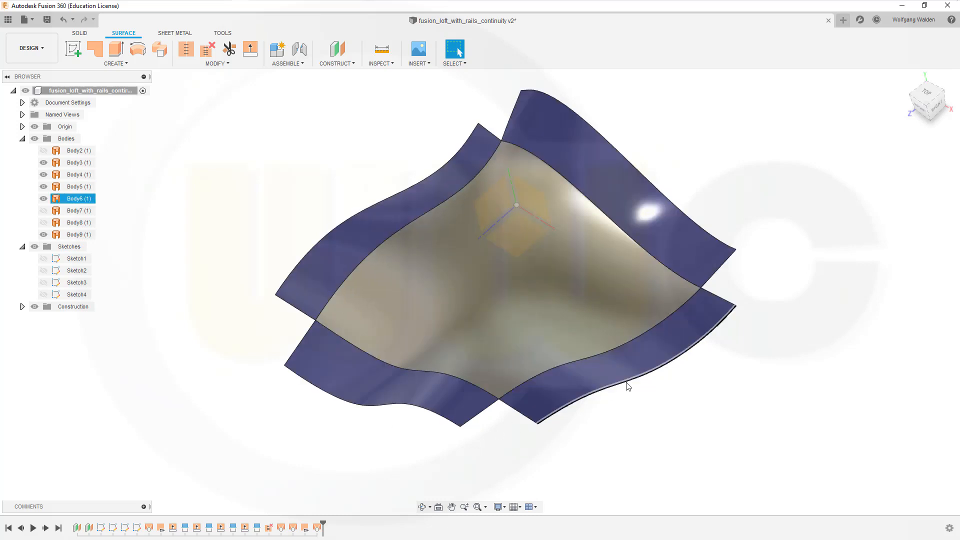
pyautogui.click(275, 195)
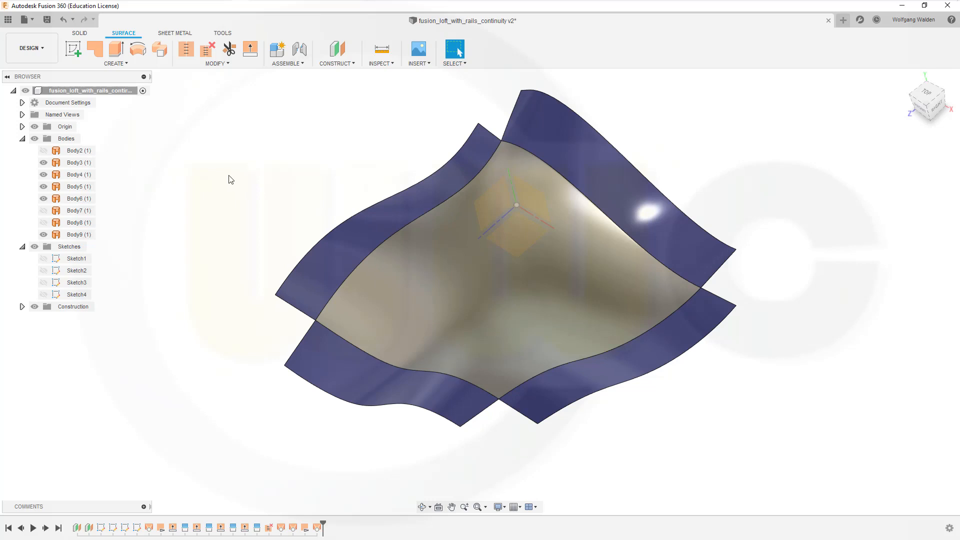
pyautogui.moveTo(221, 175)
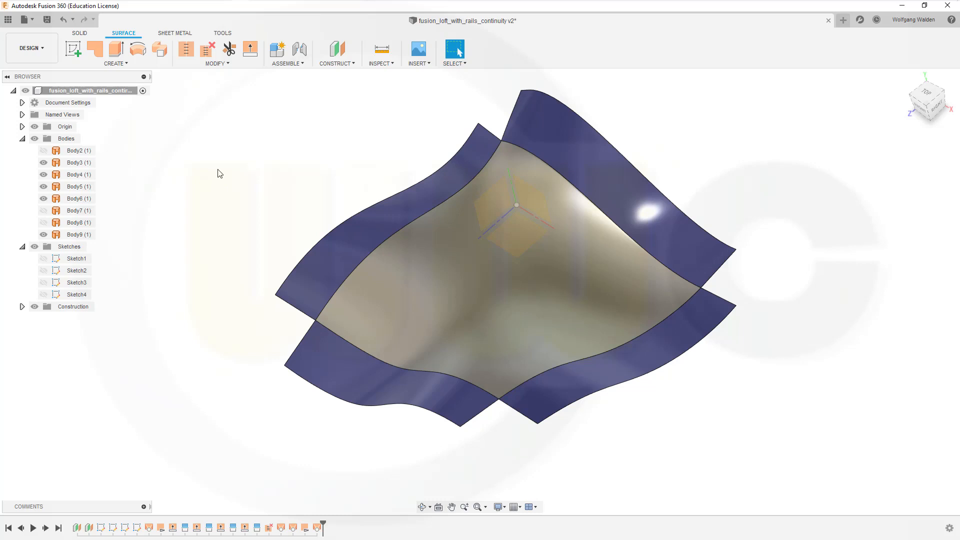
pyautogui.moveTo(309, 180)
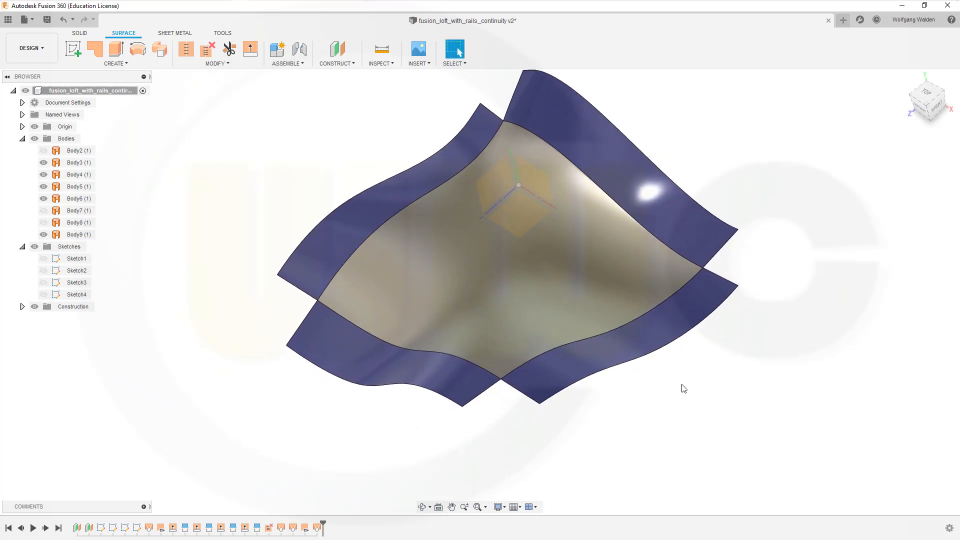
pyautogui.moveTo(678, 378)
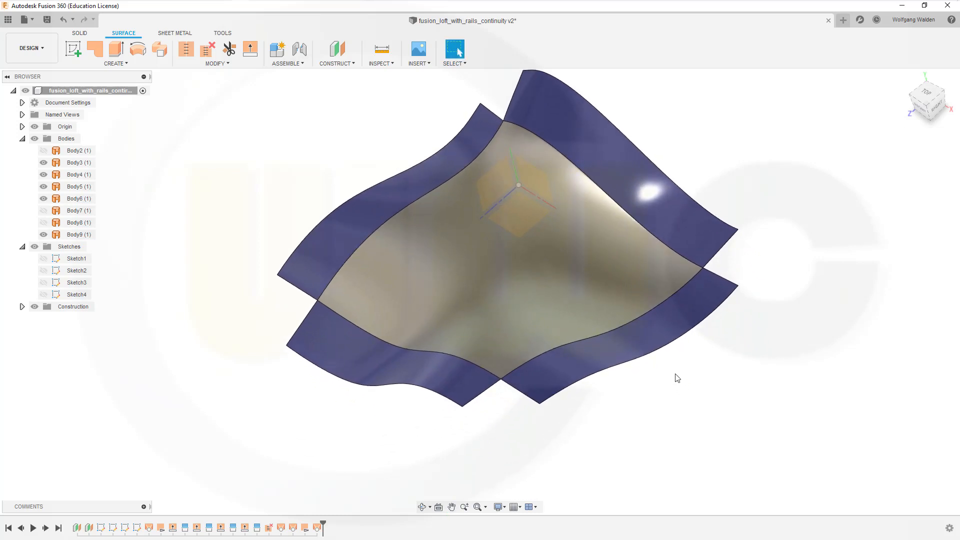